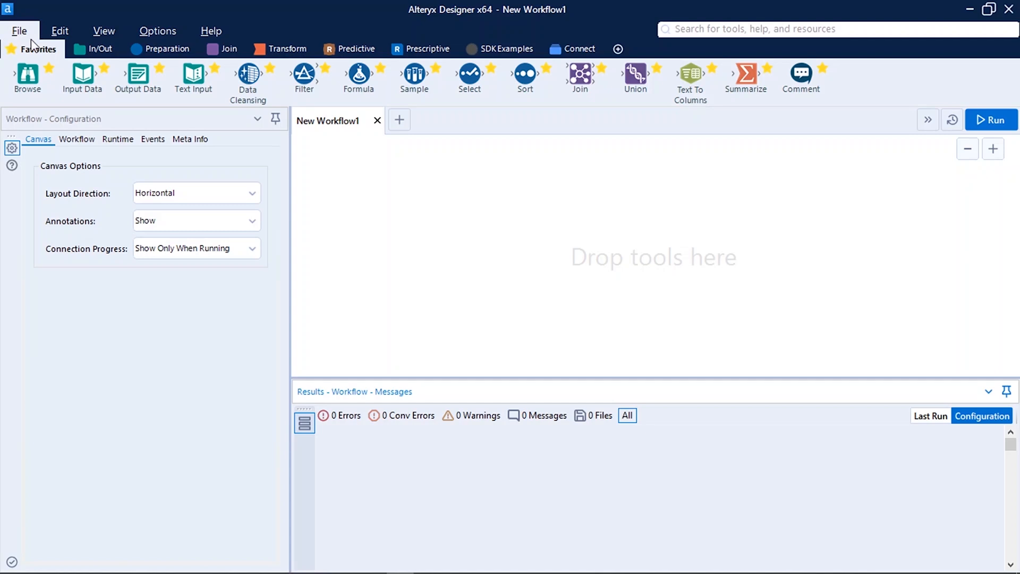
mouse_move(137, 78)
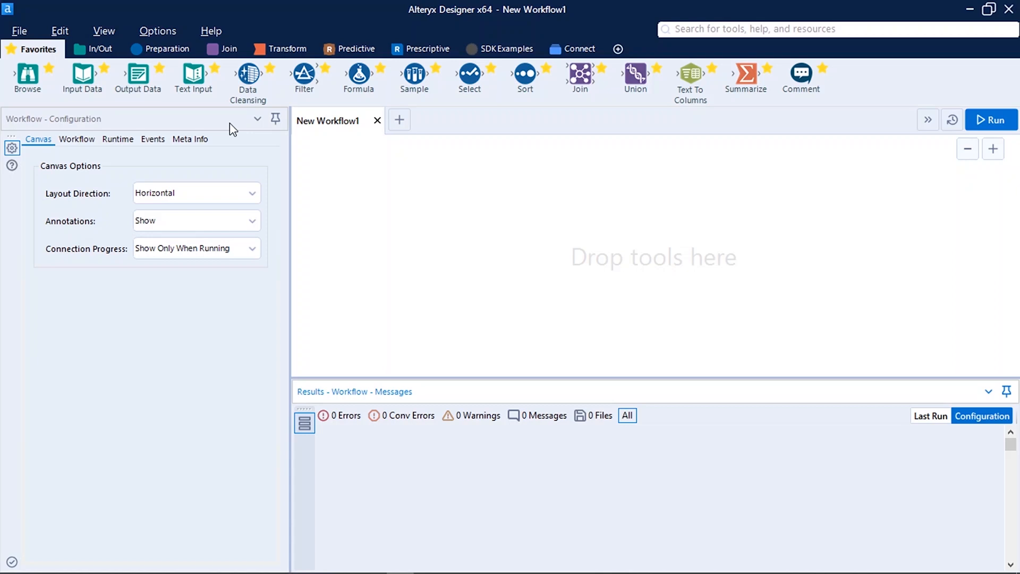
mouse_move(307, 407)
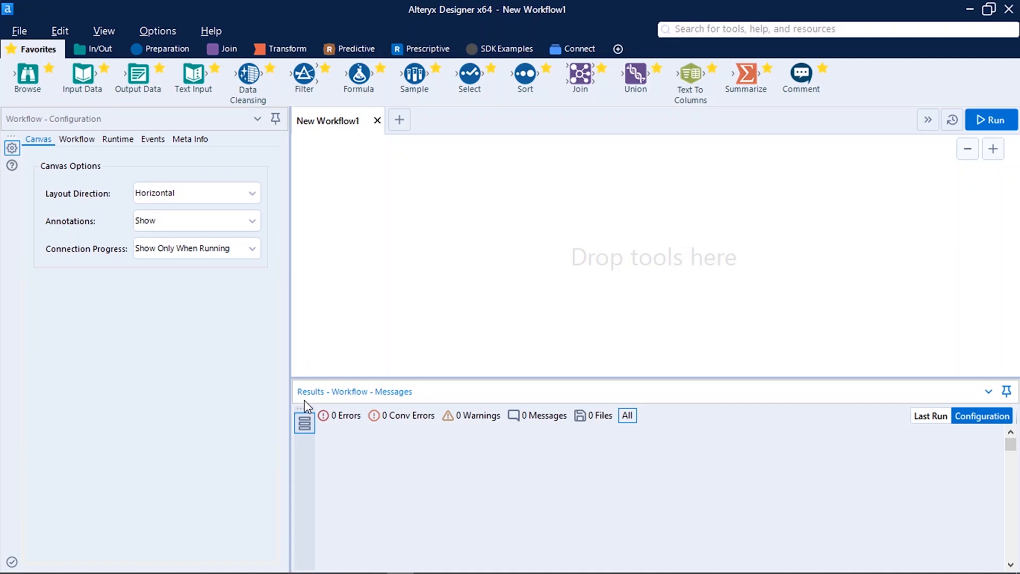
mouse_move(420, 192)
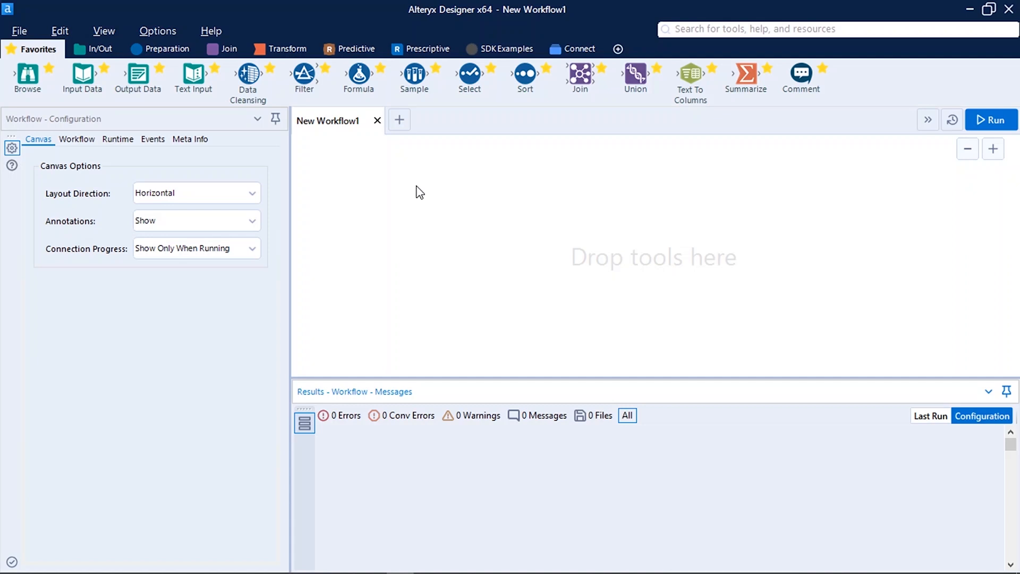
mouse_move(716, 261)
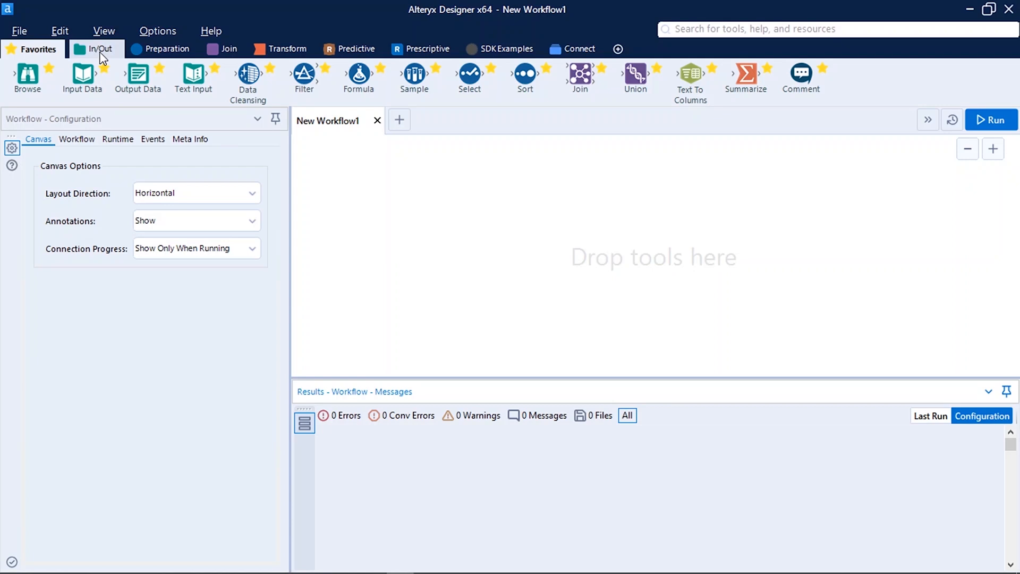
Browse the In/Out, Preparation and Join tool categories, then open Configure Tool Palette.
click(101, 49)
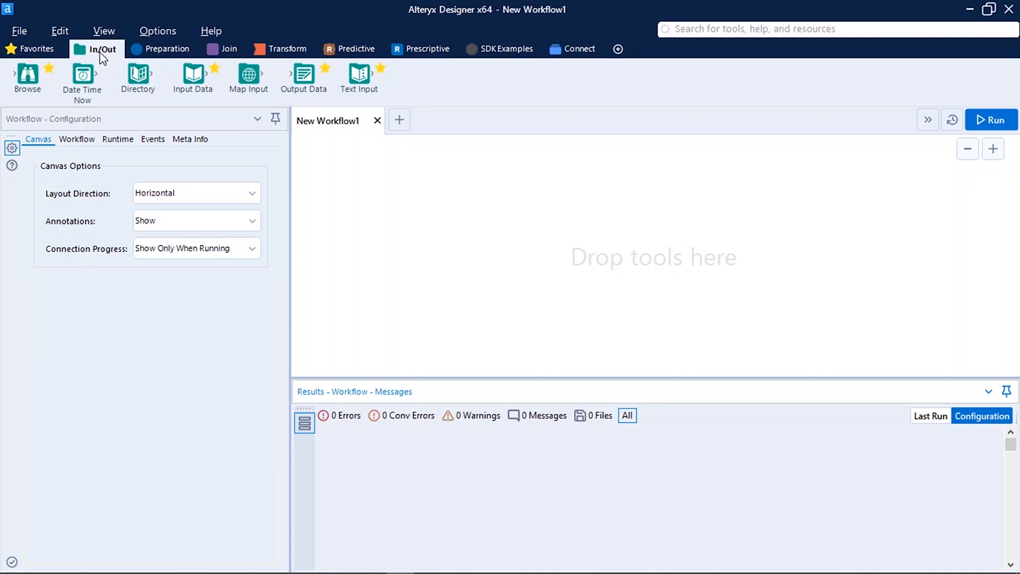
mouse_move(110, 51)
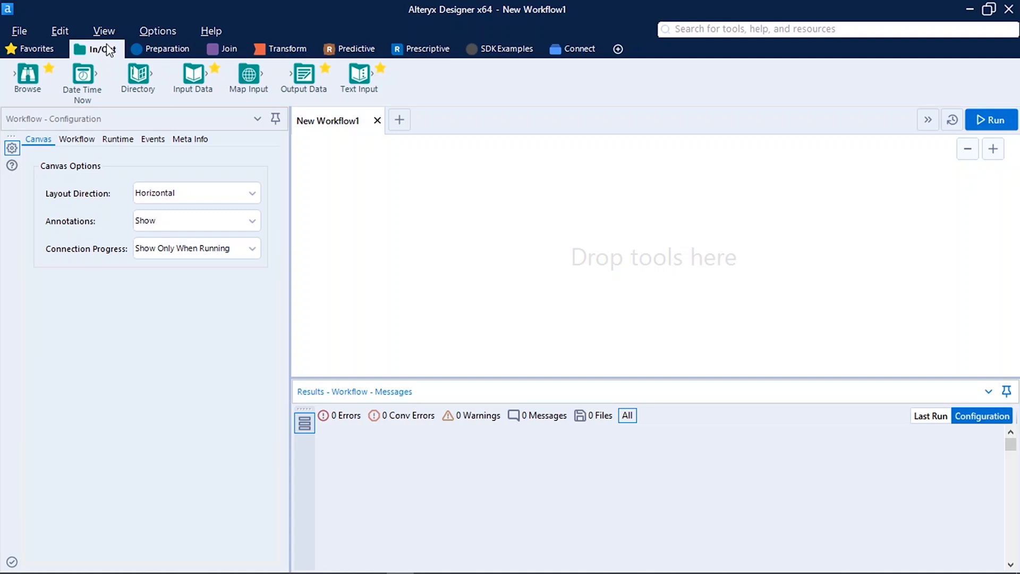
click(162, 48)
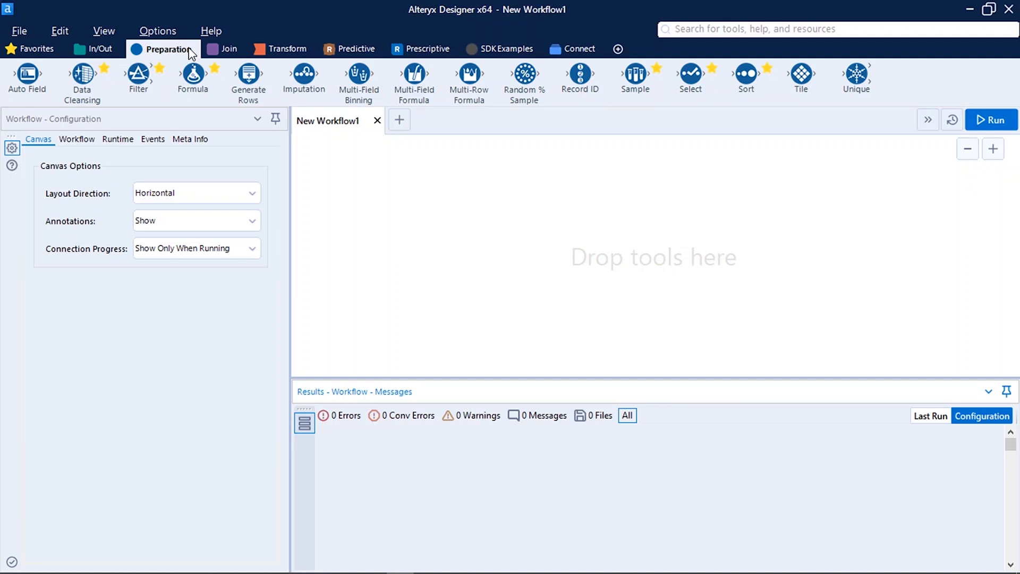
click(227, 49)
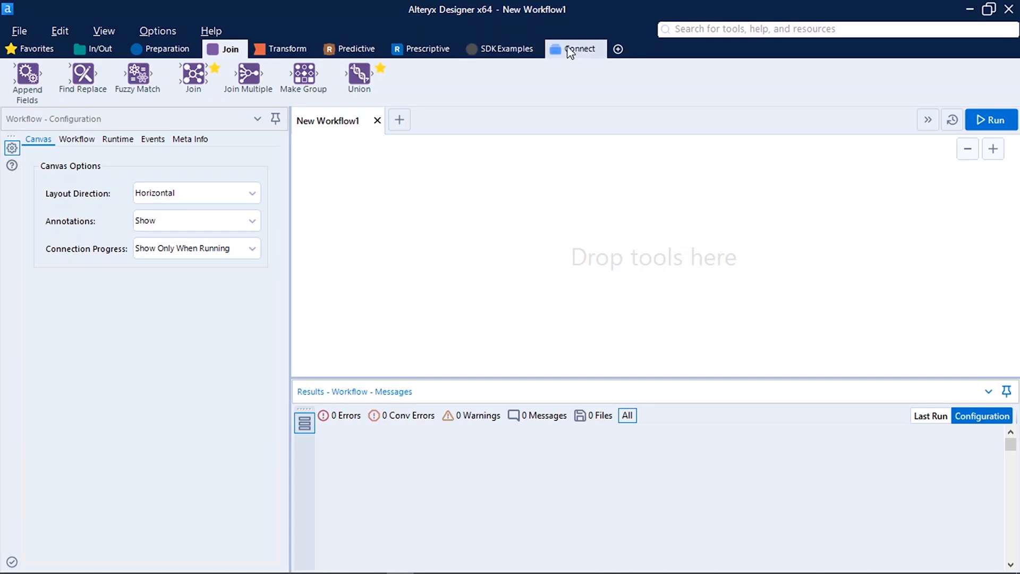
click(617, 49)
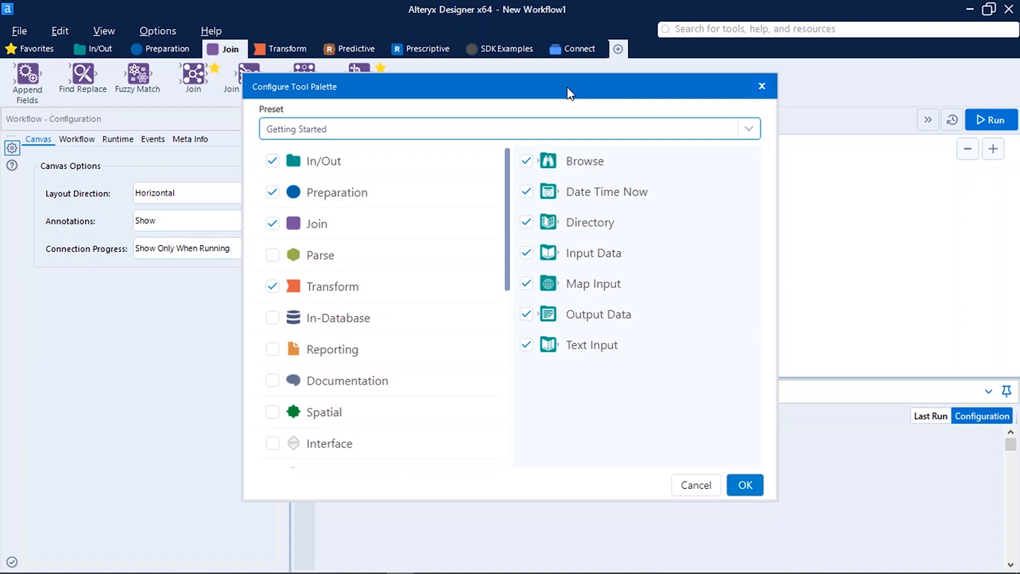
Check Parse and uncheck Transform in Configure Tool Palette, then apply.
click(272, 286)
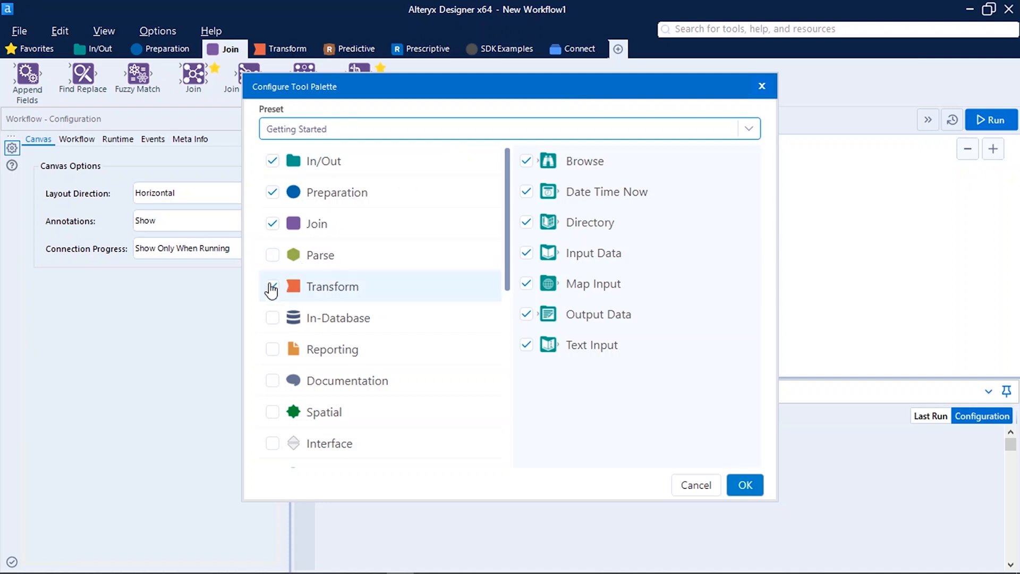
click(273, 254)
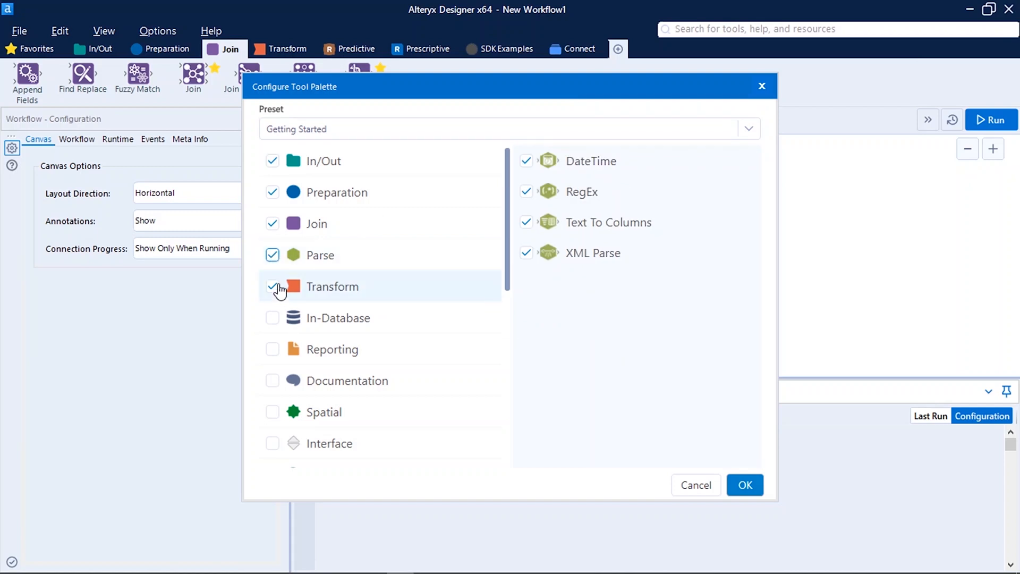
click(272, 287)
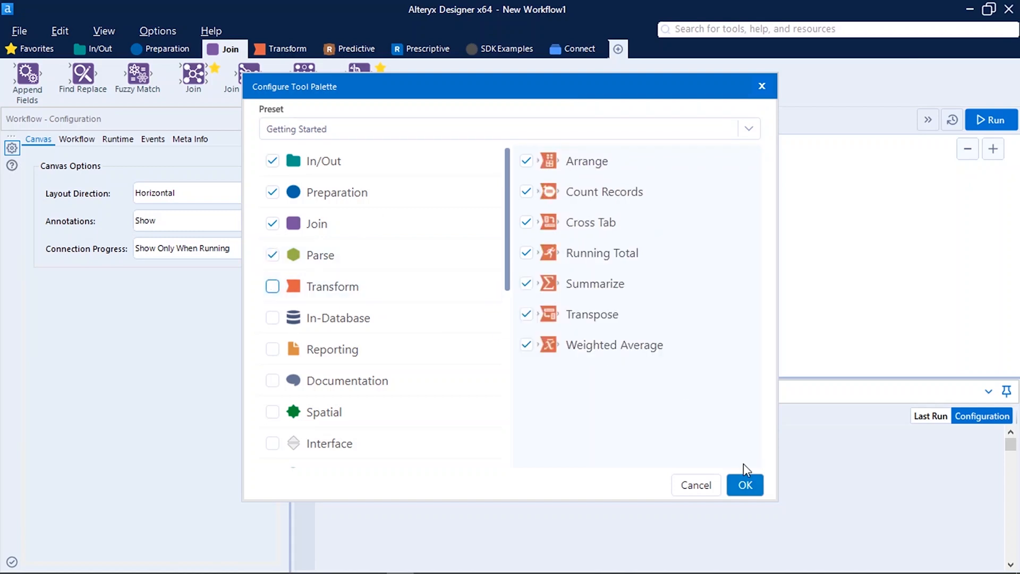
click(745, 484)
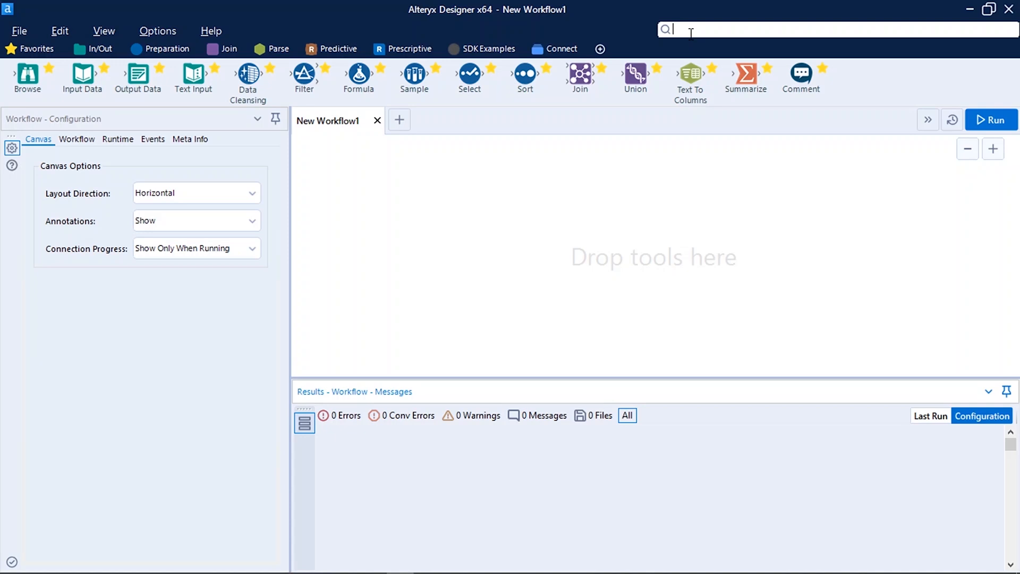
Search the tools for 'join' and open the Join tool's Example workflow.
text(join)
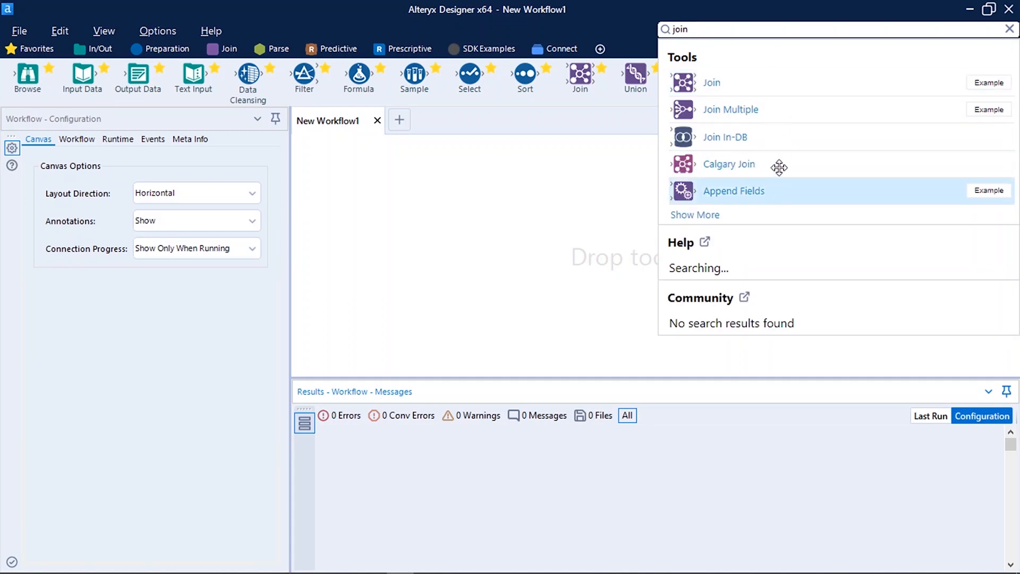
mouse_move(720, 83)
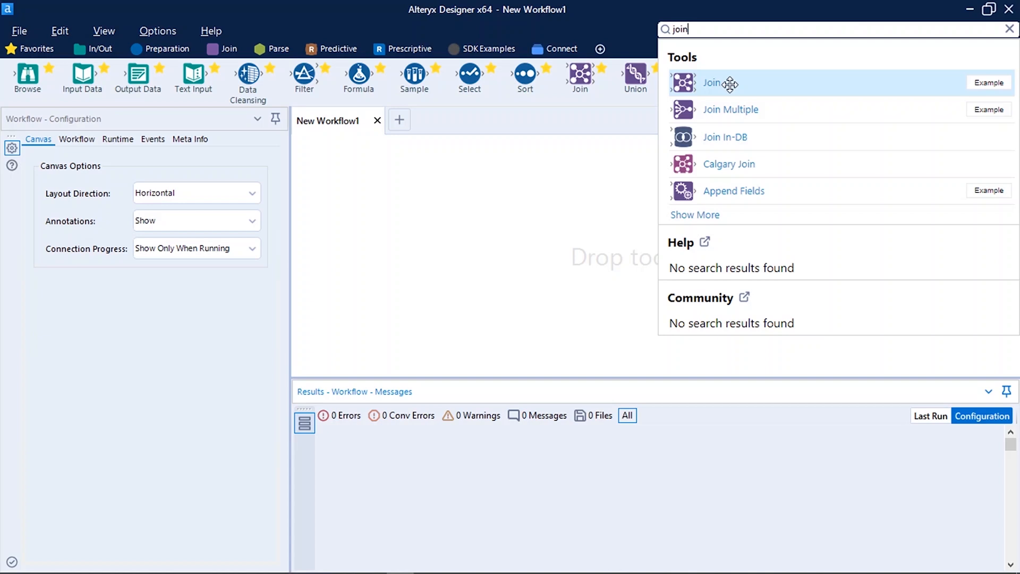
mouse_move(989, 83)
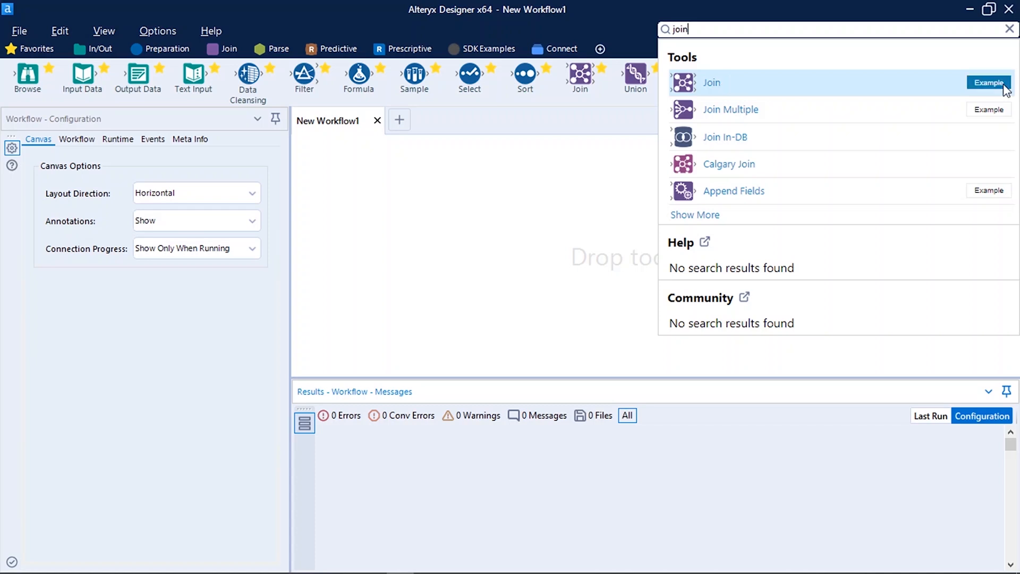
click(988, 83)
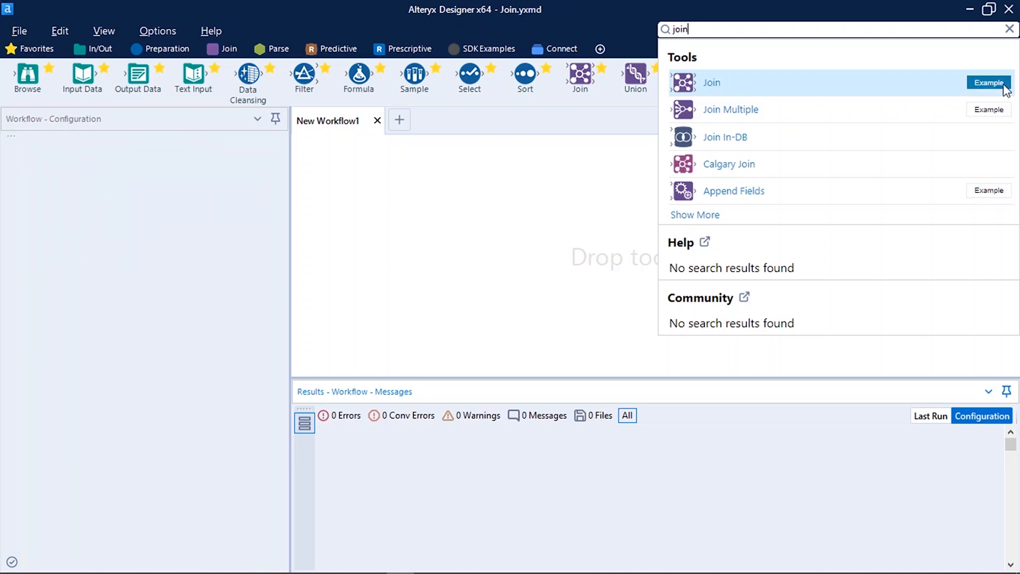
click(989, 83)
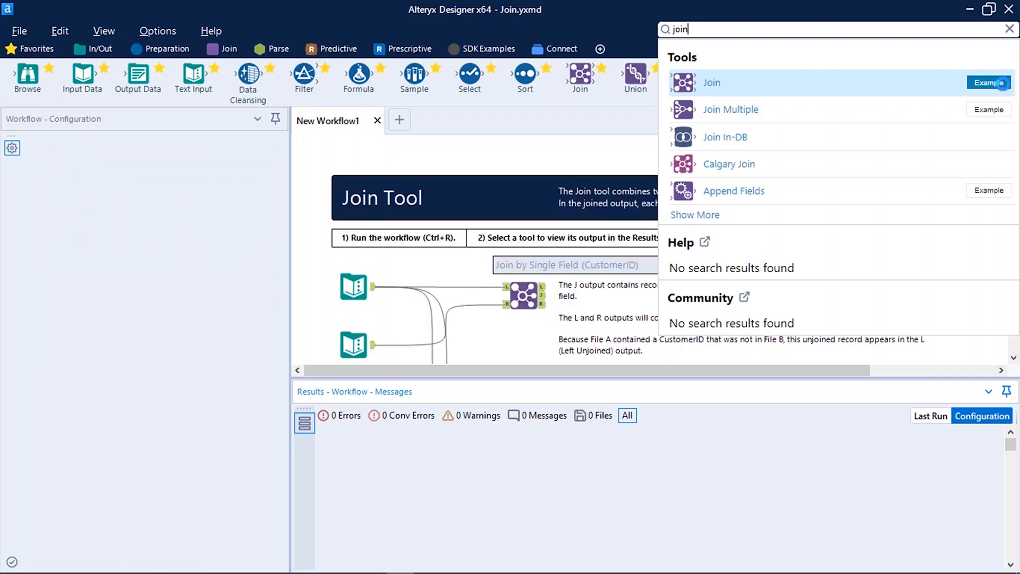
mouse_move(618, 160)
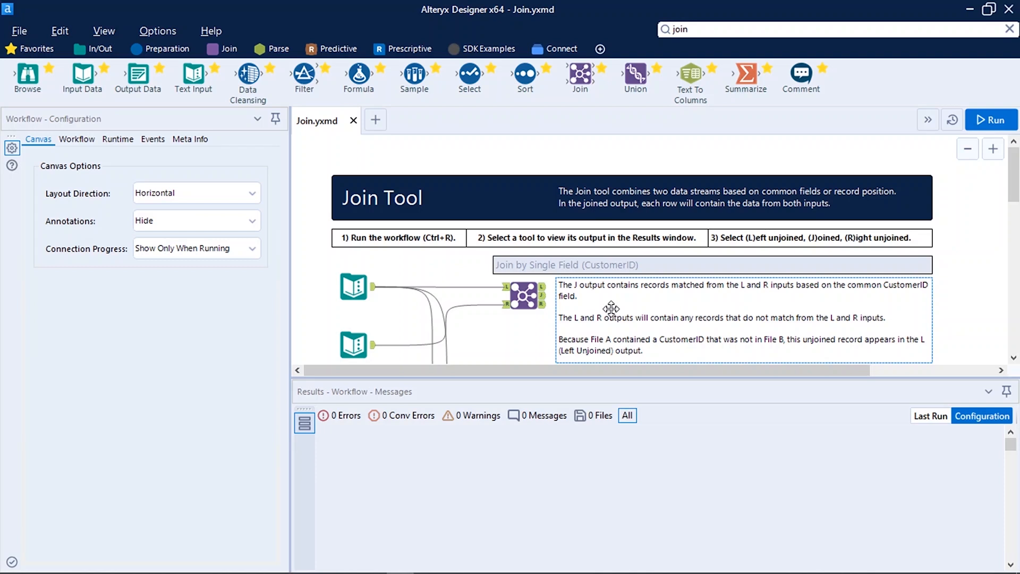
Scroll the Join.yxmd canvas past More Info down to the Join vs. Union section.
scroll(down, 3)
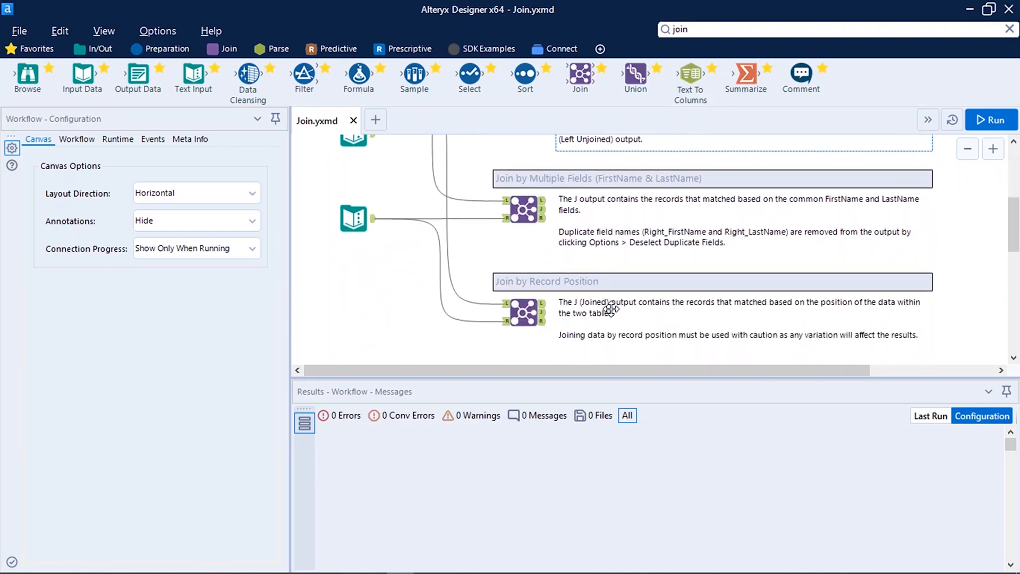
scroll(down, 3)
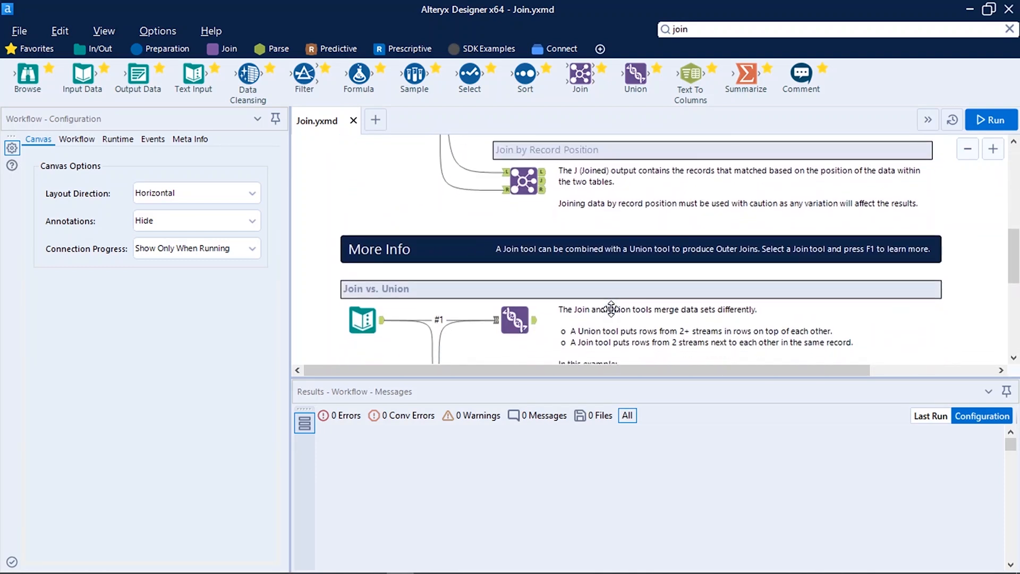
scroll(down, 3)
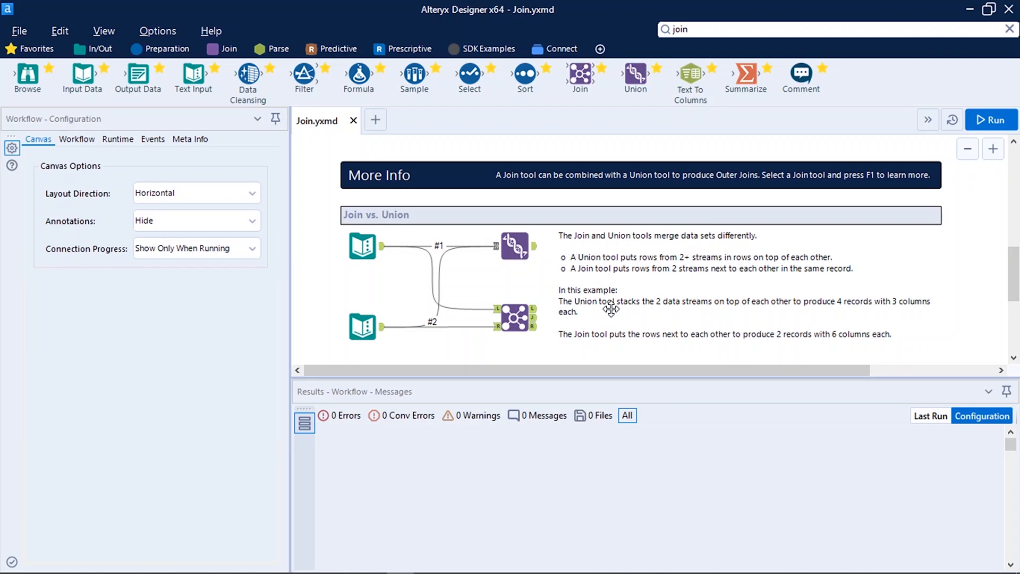
click(361, 244)
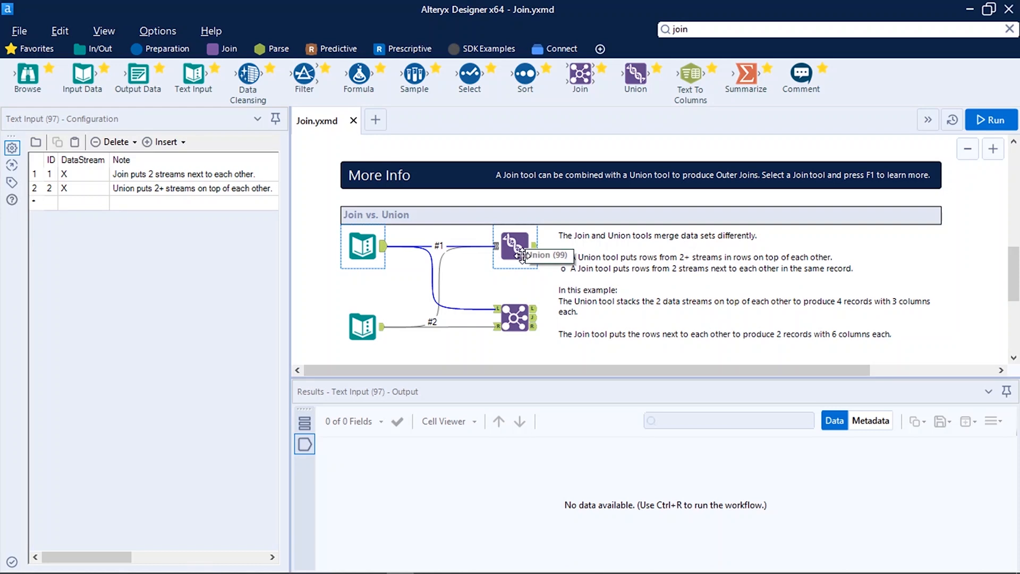
mouse_move(516, 247)
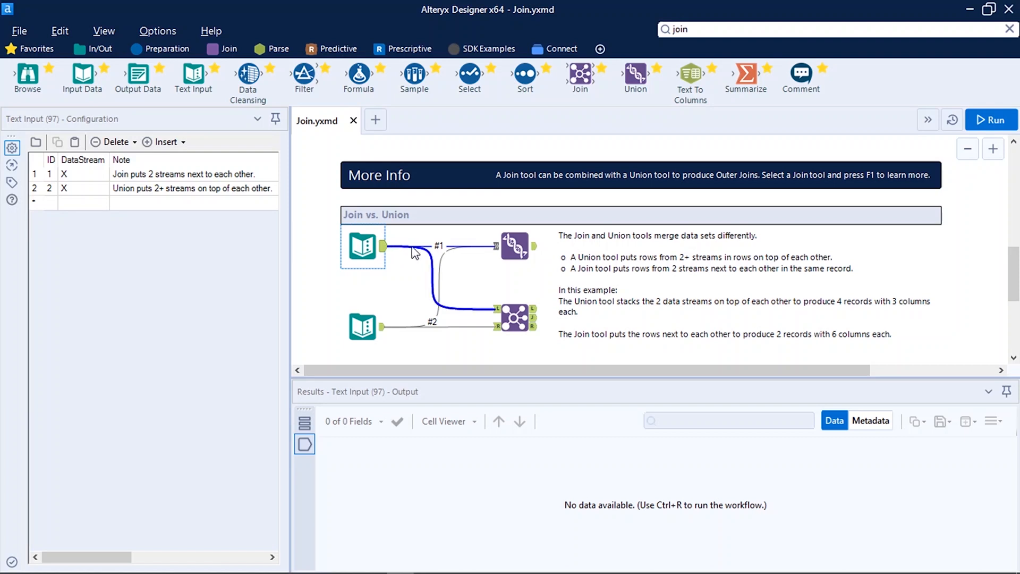
mouse_move(514, 246)
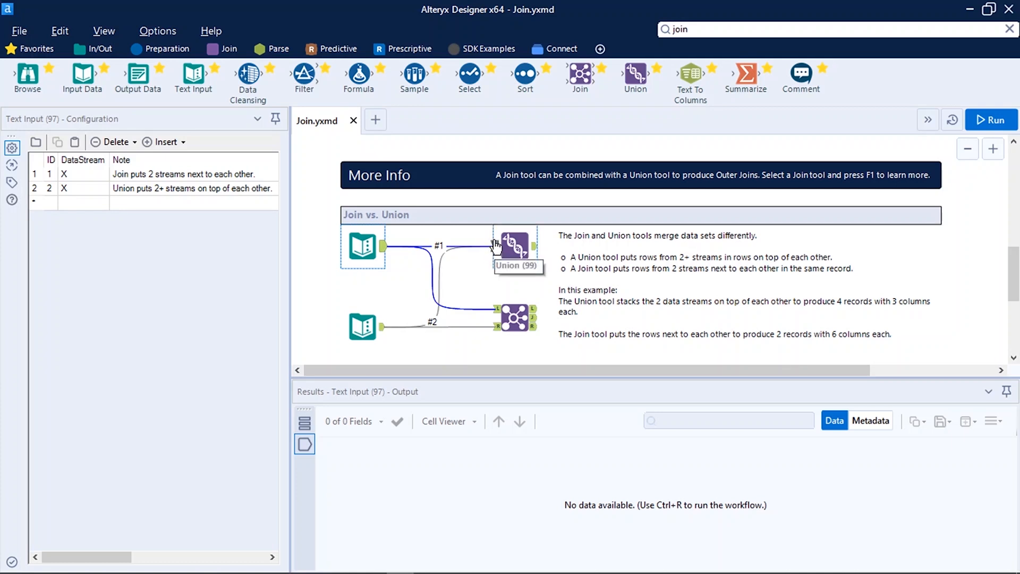
mouse_move(495, 254)
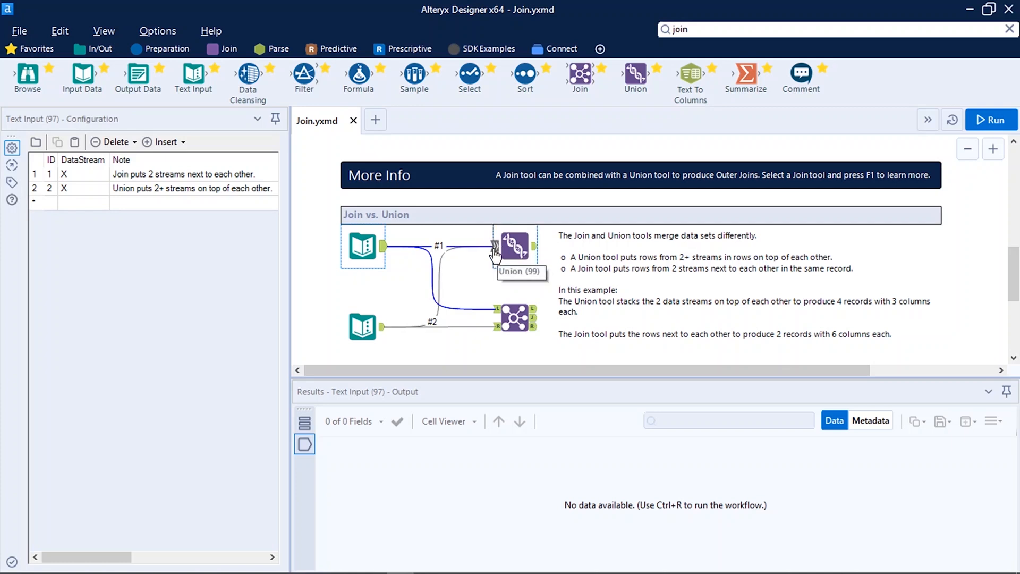
mouse_move(514, 246)
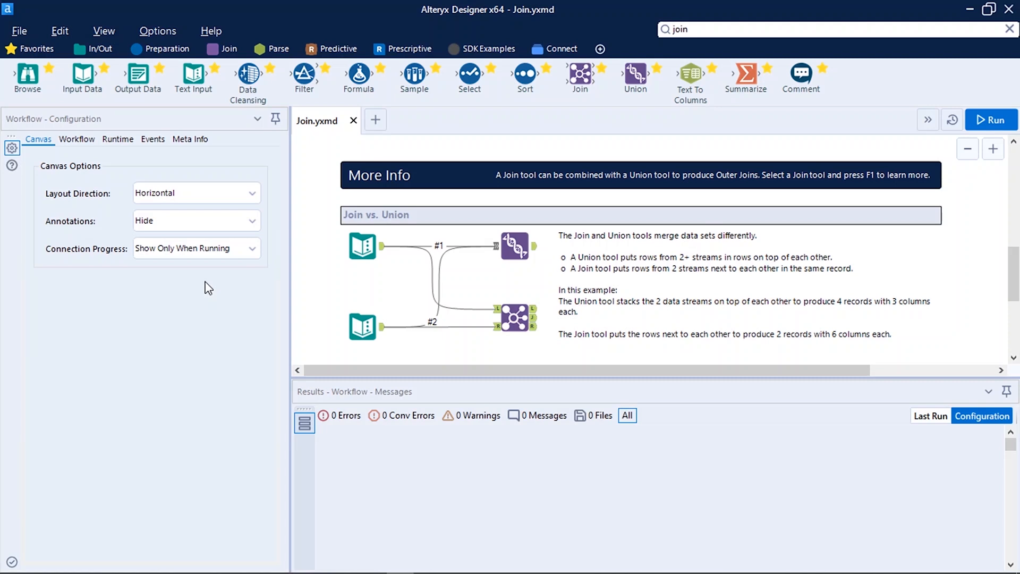
mouse_move(41, 158)
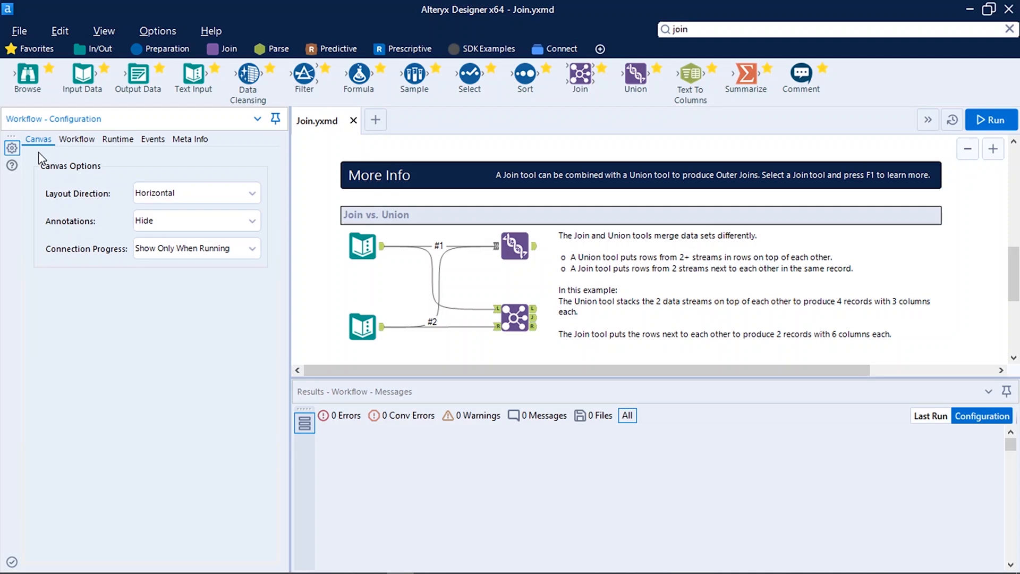
mouse_move(53, 180)
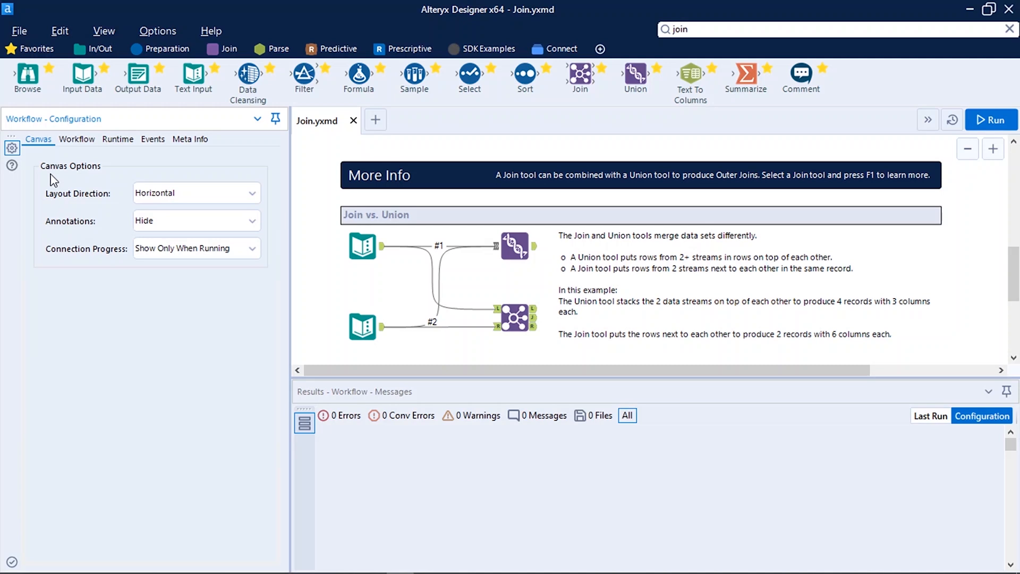
mouse_move(78, 211)
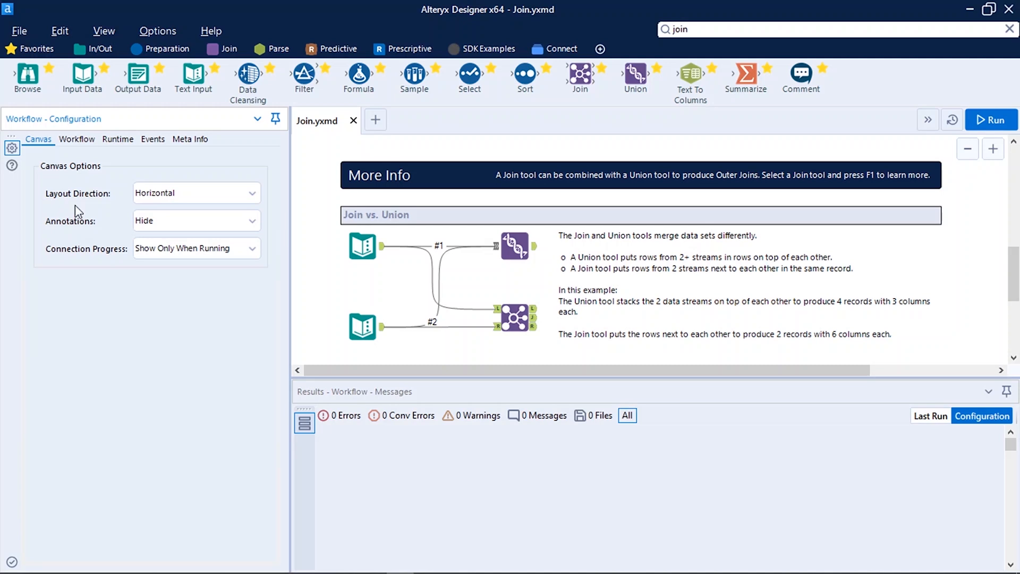
mouse_move(98, 212)
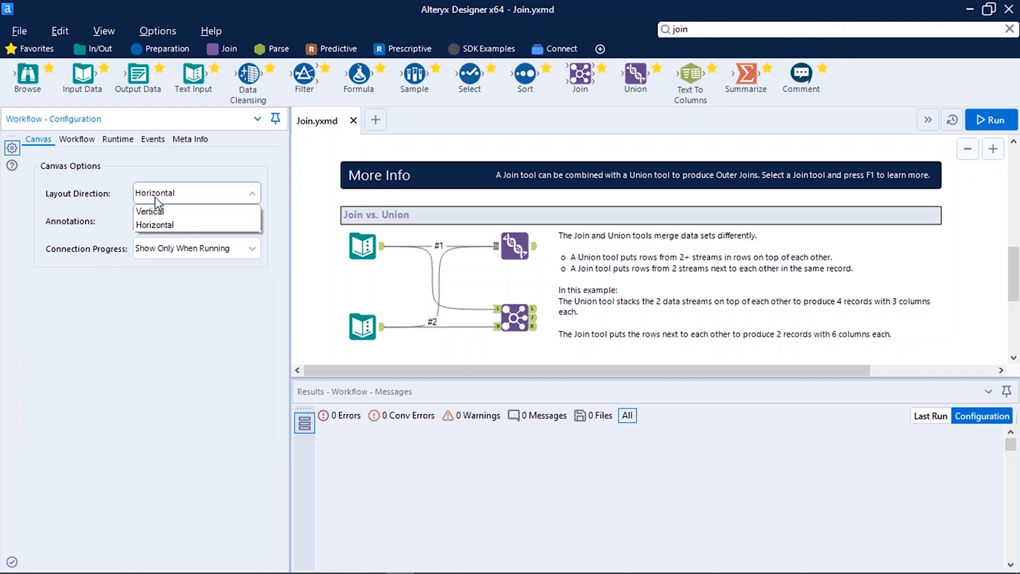
click(150, 211)
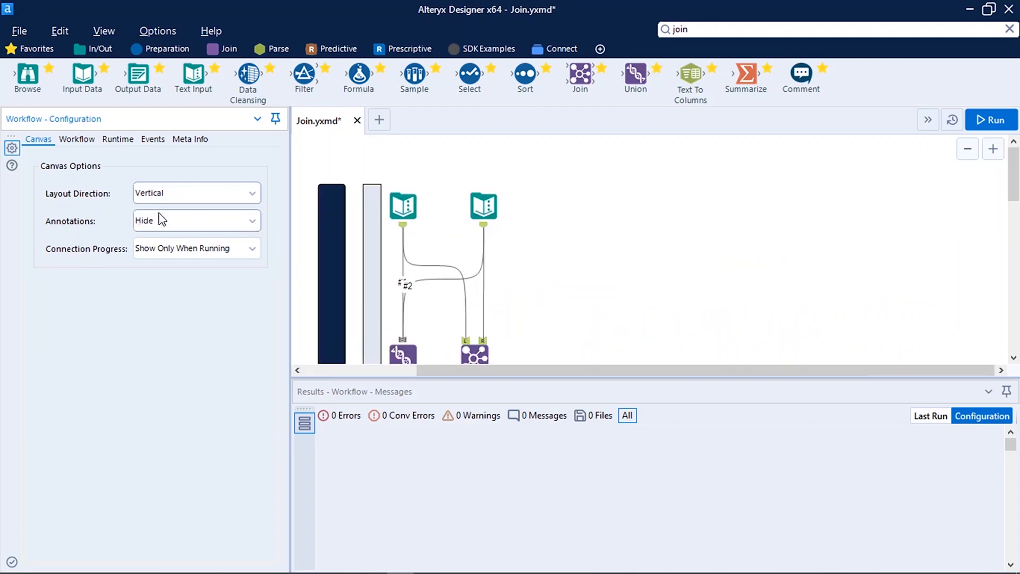
mouse_move(602, 296)
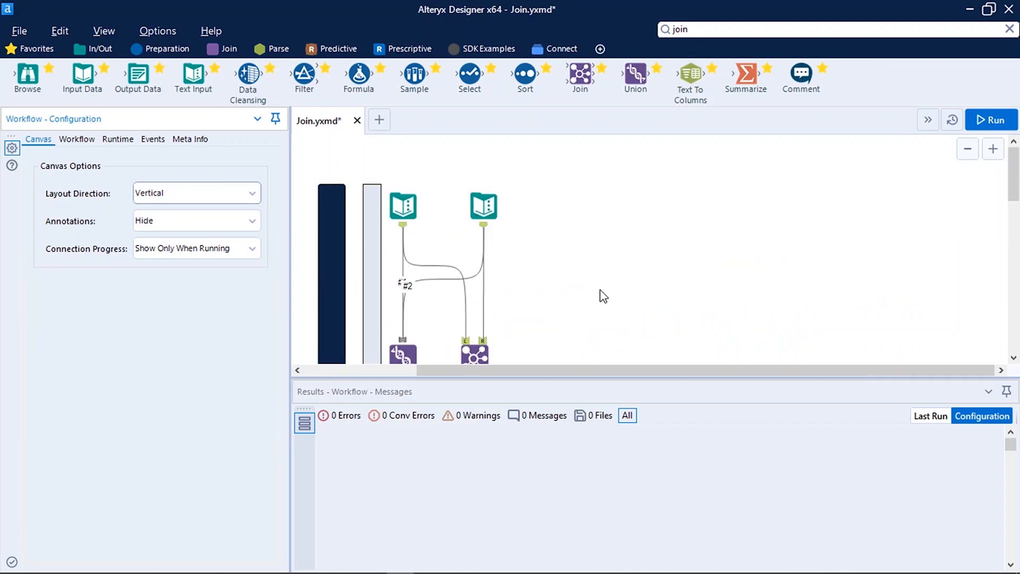
scroll(down, 3)
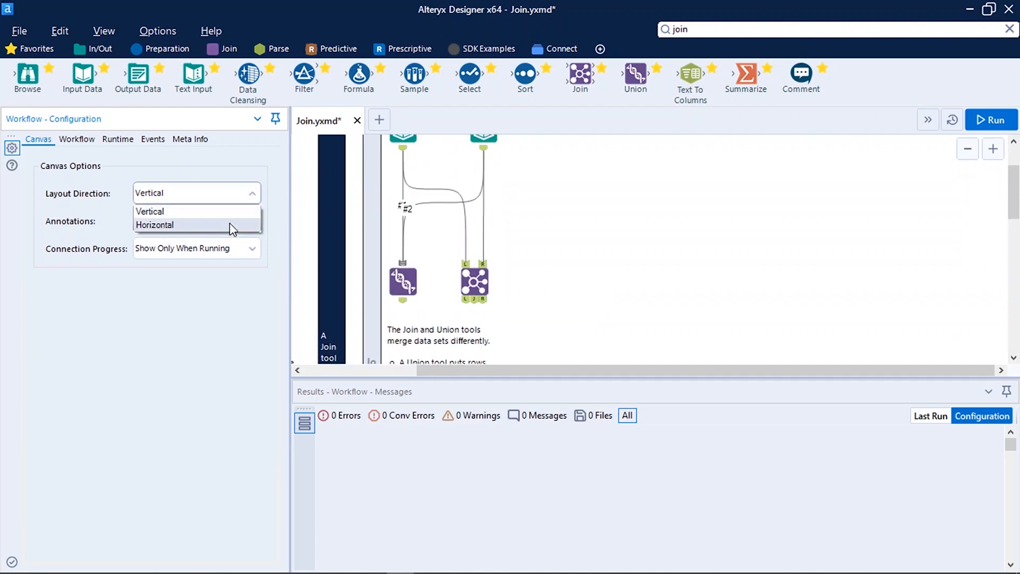
click(154, 225)
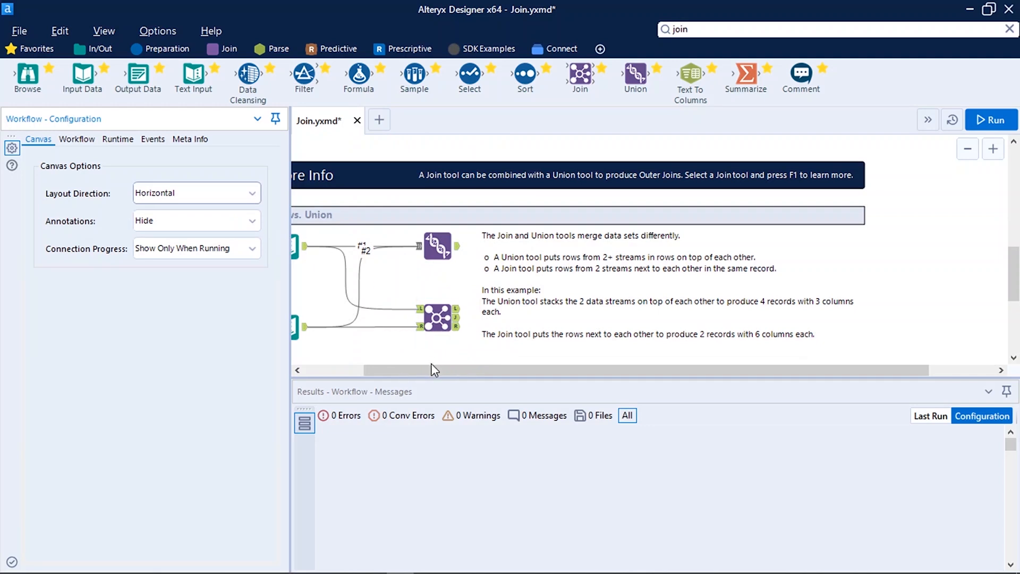
scroll(left, 3)
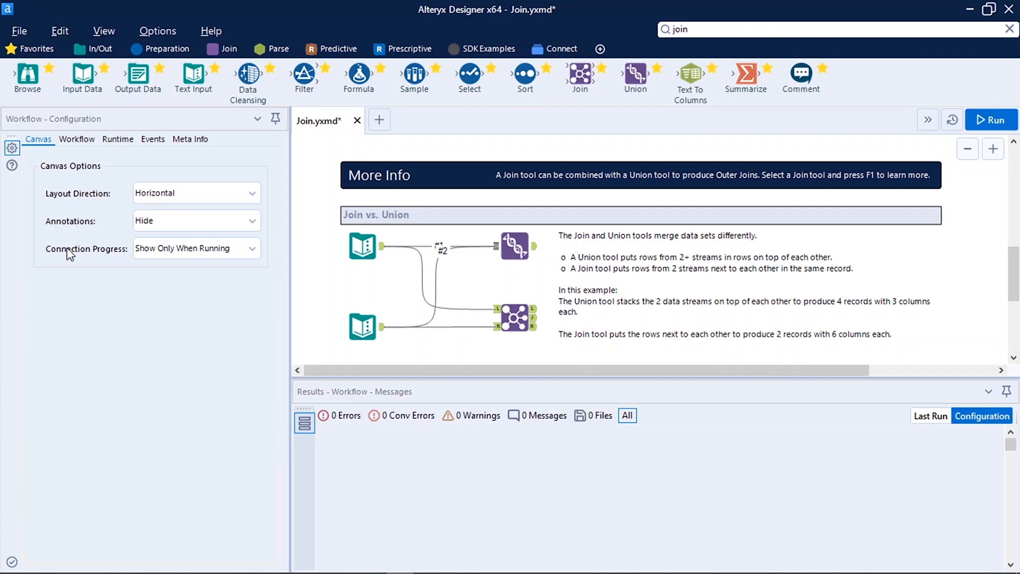
Set canvas Annotations to Show w/ Tool Names, then view the workflow's type and constants.
click(195, 221)
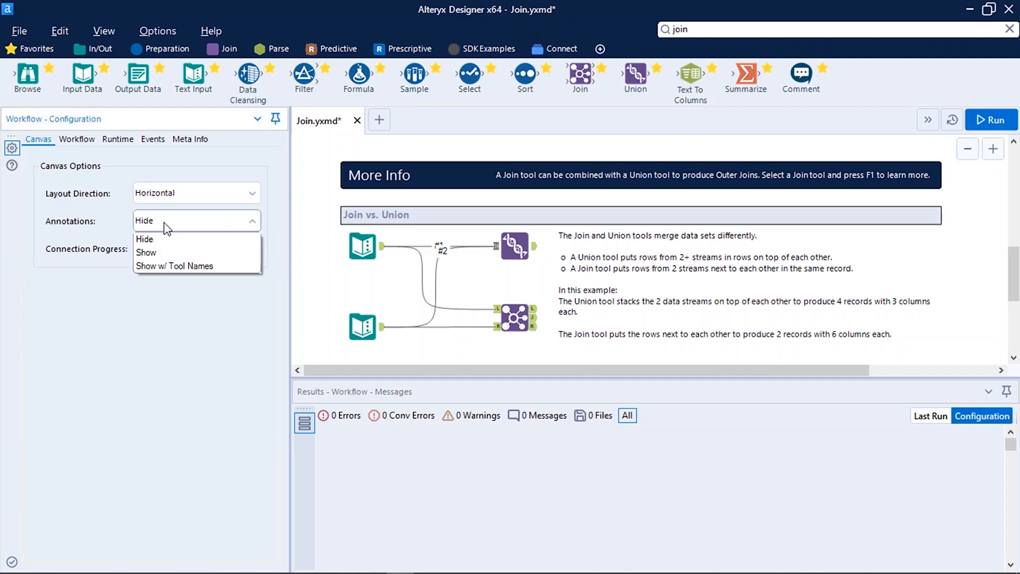
click(174, 266)
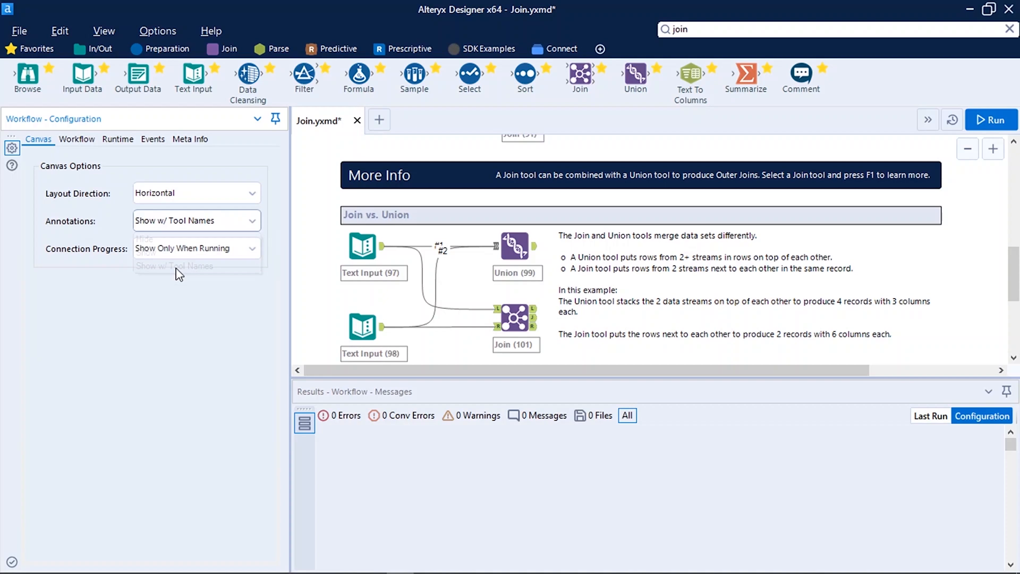
click(354, 303)
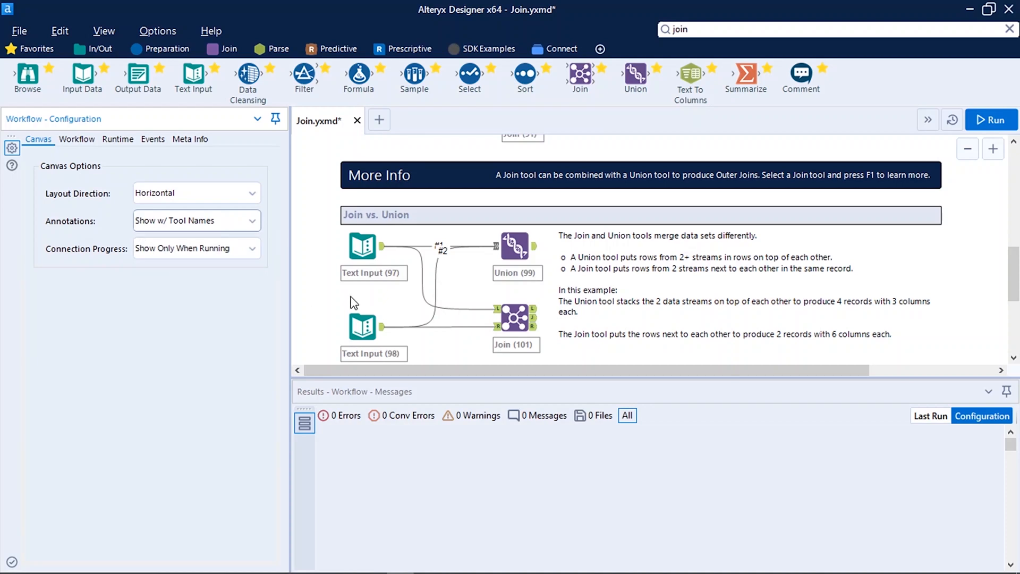
mouse_move(391, 285)
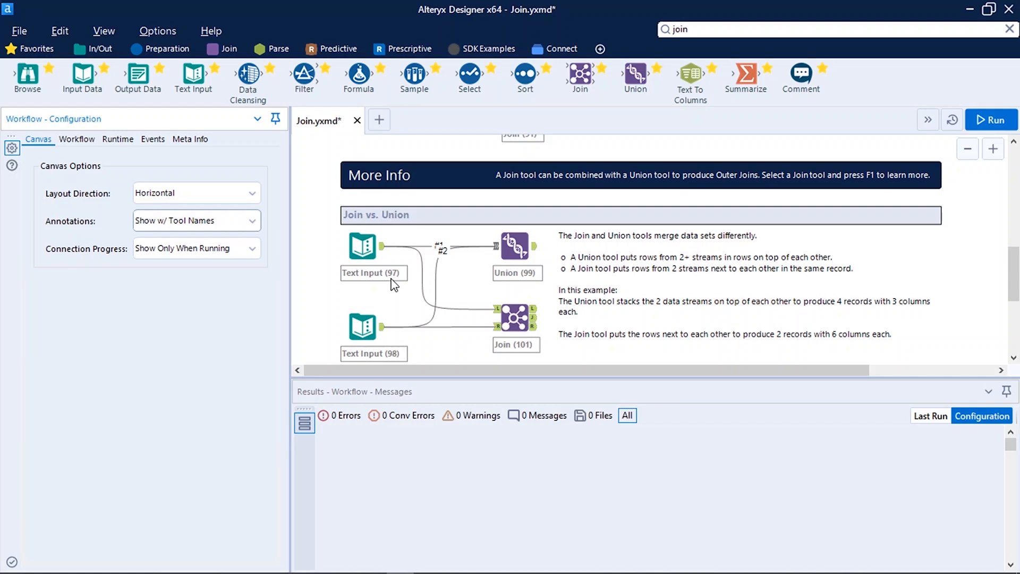
mouse_move(203, 324)
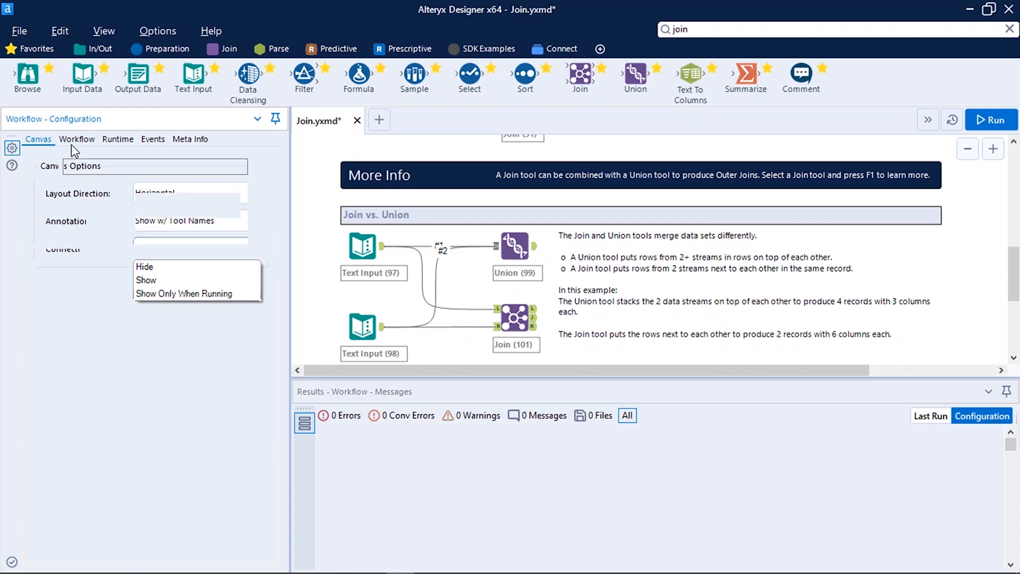
click(77, 139)
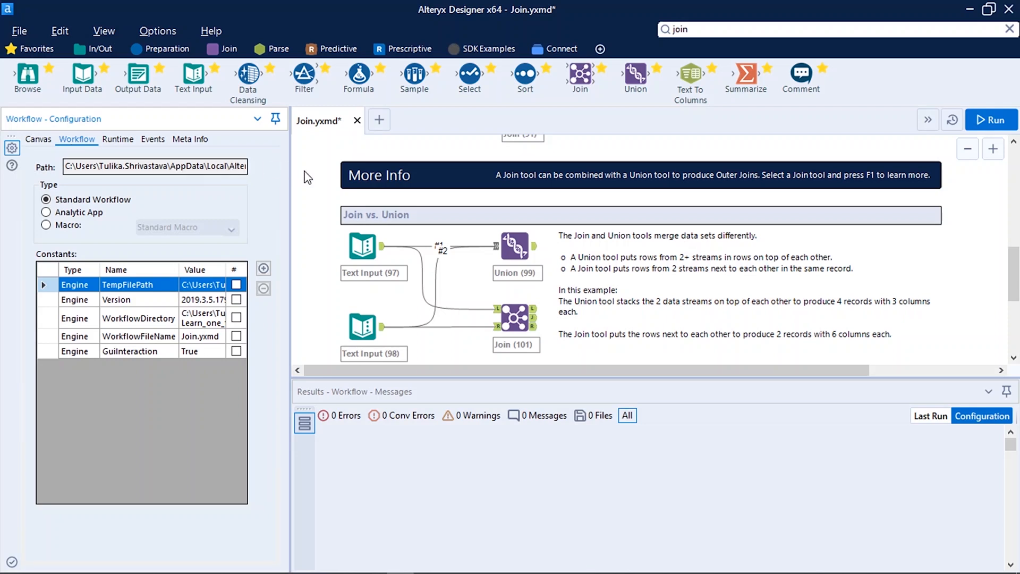
mouse_move(325, 186)
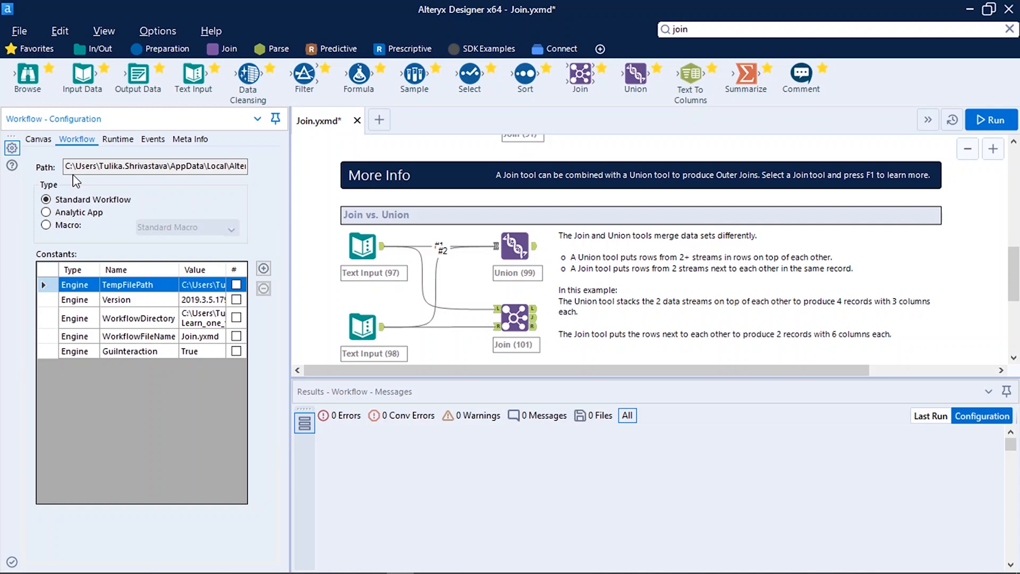
mouse_move(73, 242)
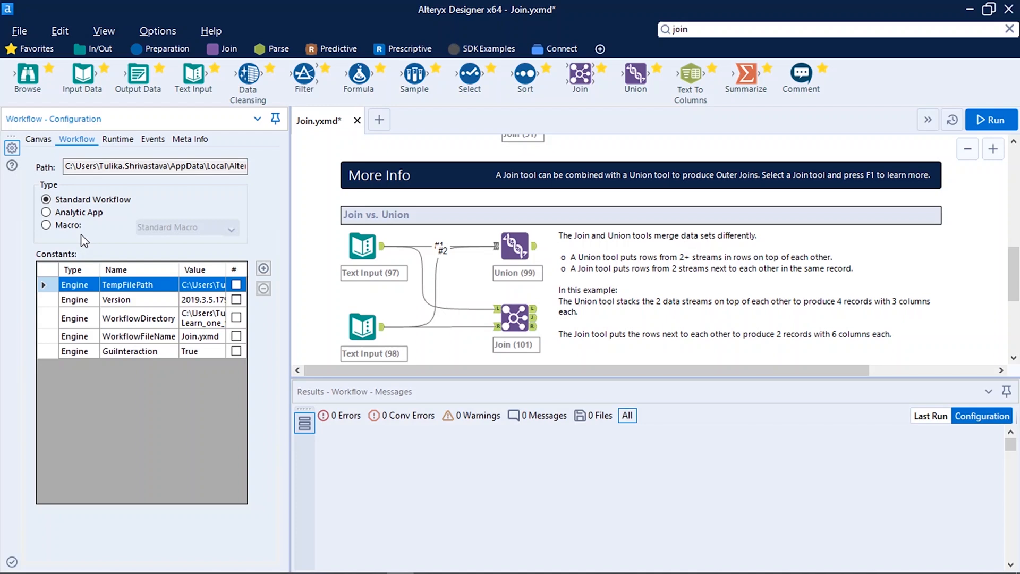
mouse_move(122, 309)
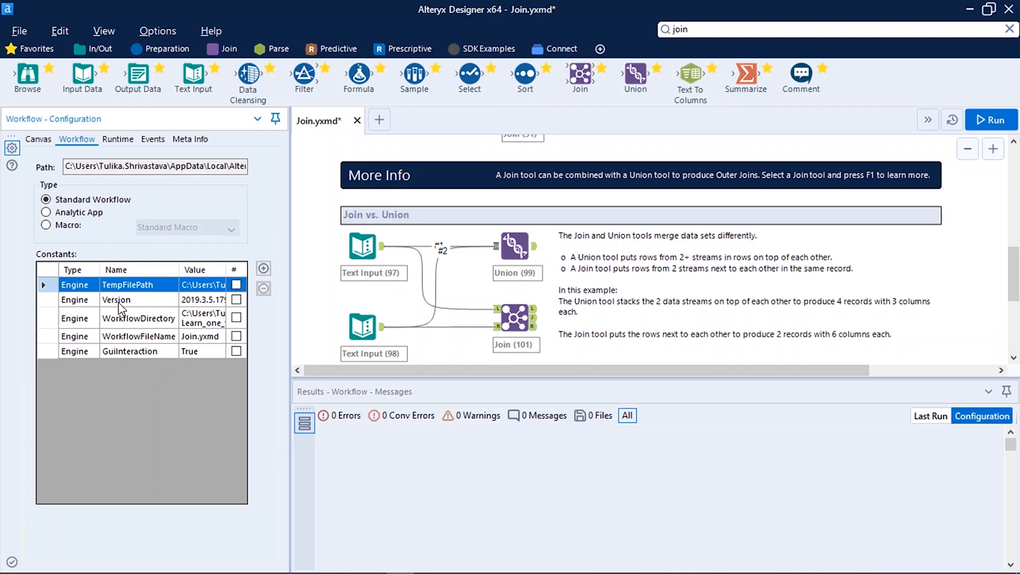
mouse_move(142, 335)
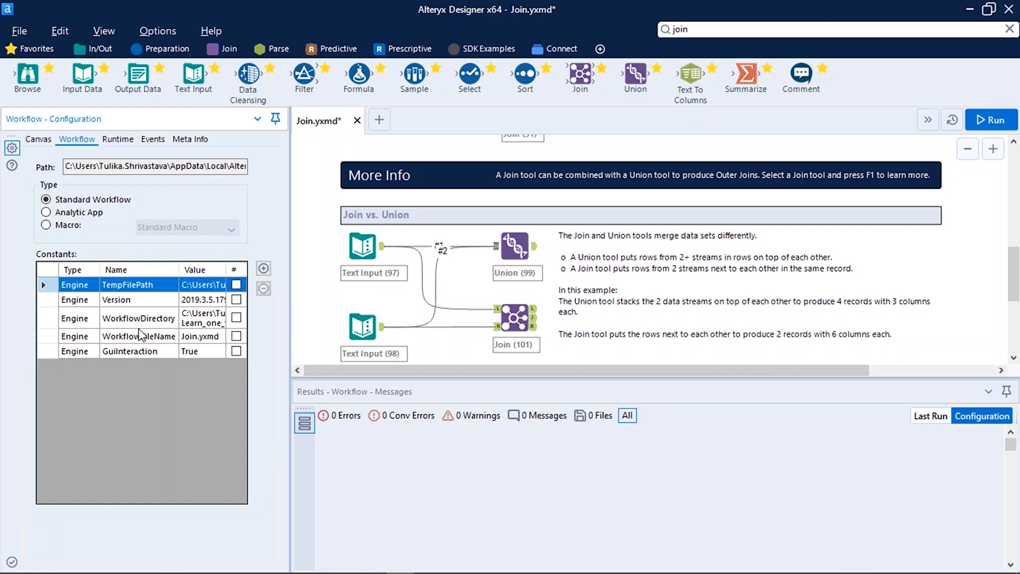
mouse_move(183, 351)
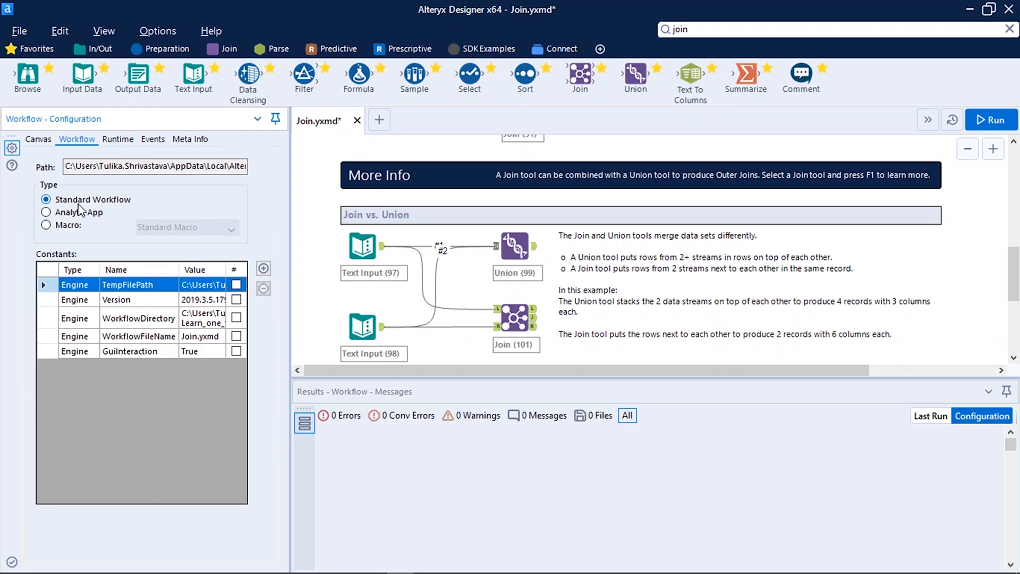
mouse_move(143, 214)
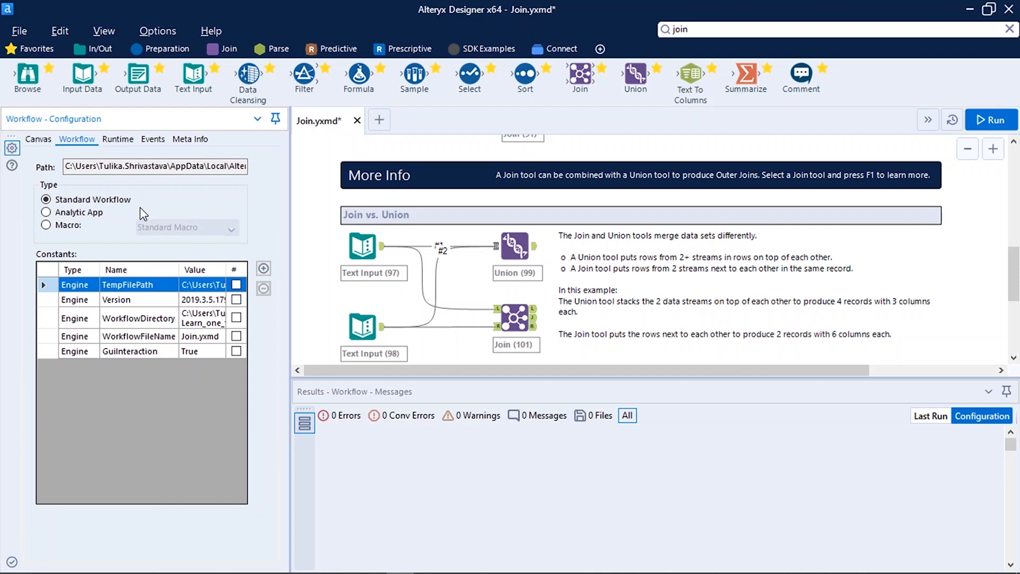
mouse_move(333, 489)
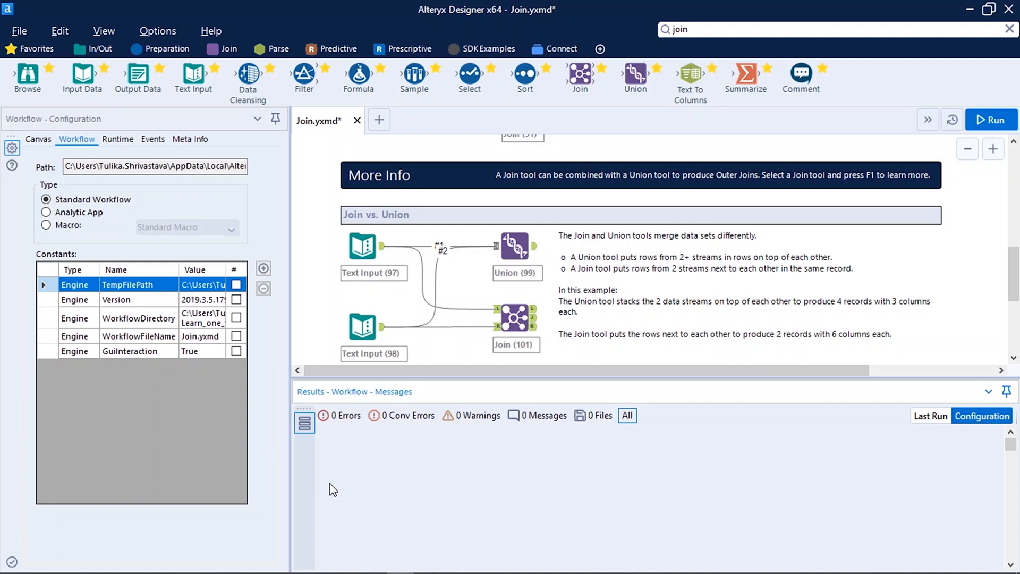
Run the Join example workflow.
click(991, 119)
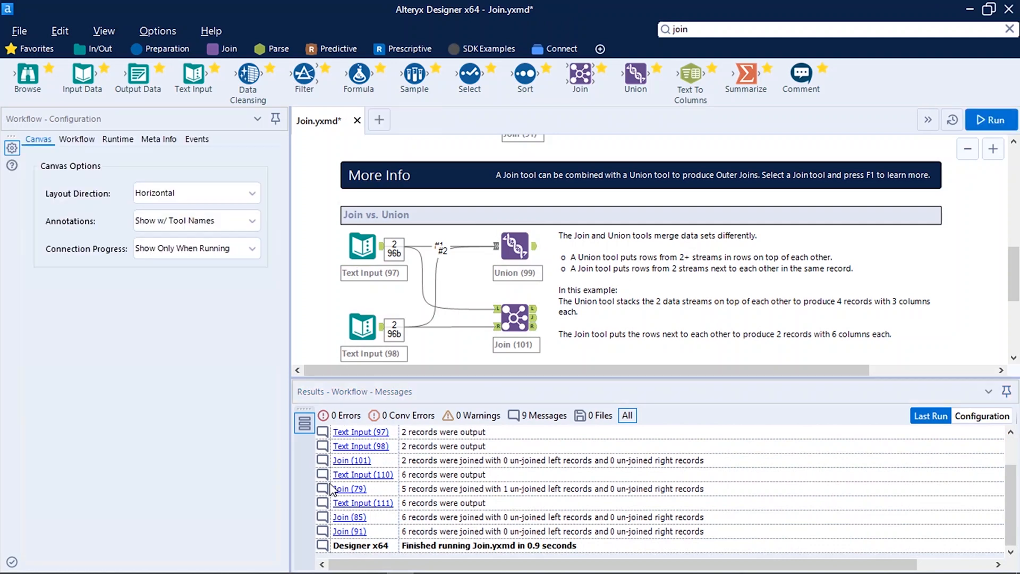
Re-run the workflow, dismiss the finished notice, and show Join (91)'s joined records.
click(992, 119)
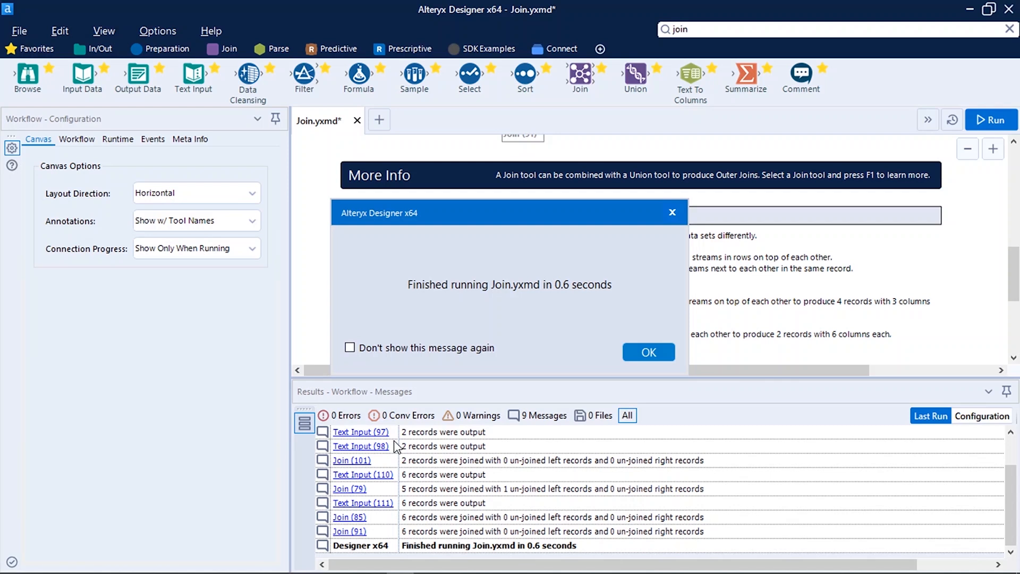
mouse_move(649, 352)
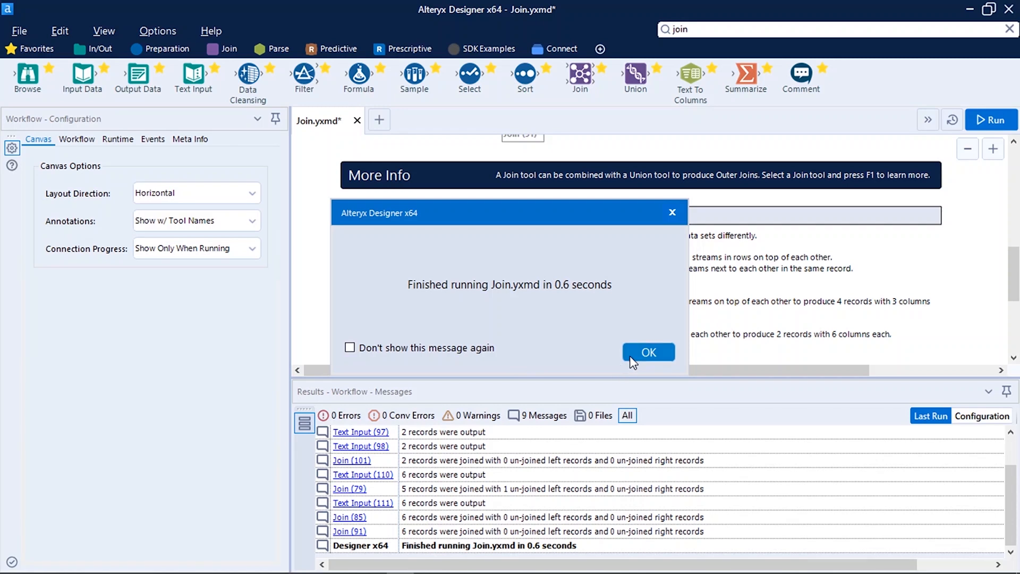
click(648, 352)
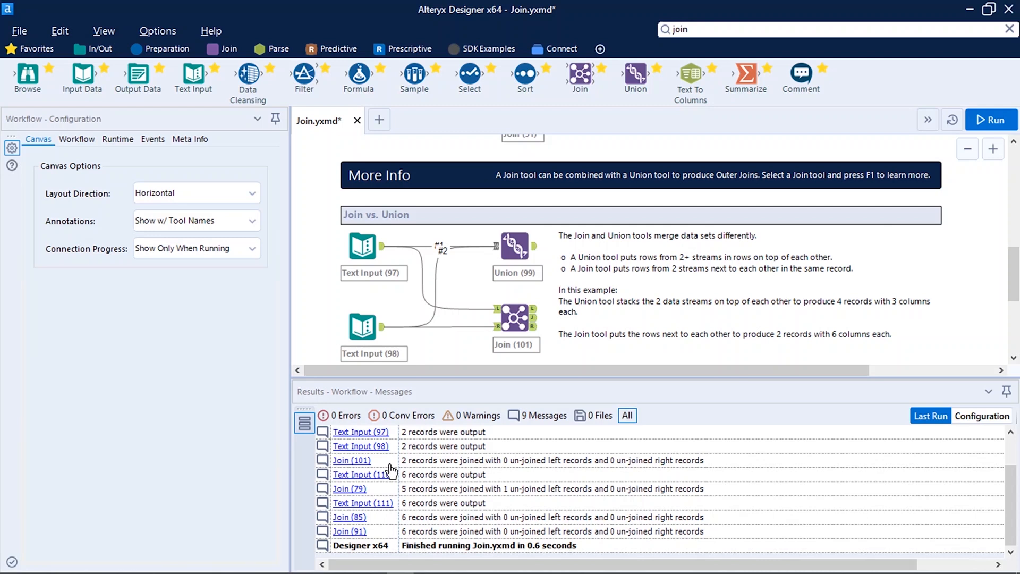
click(350, 531)
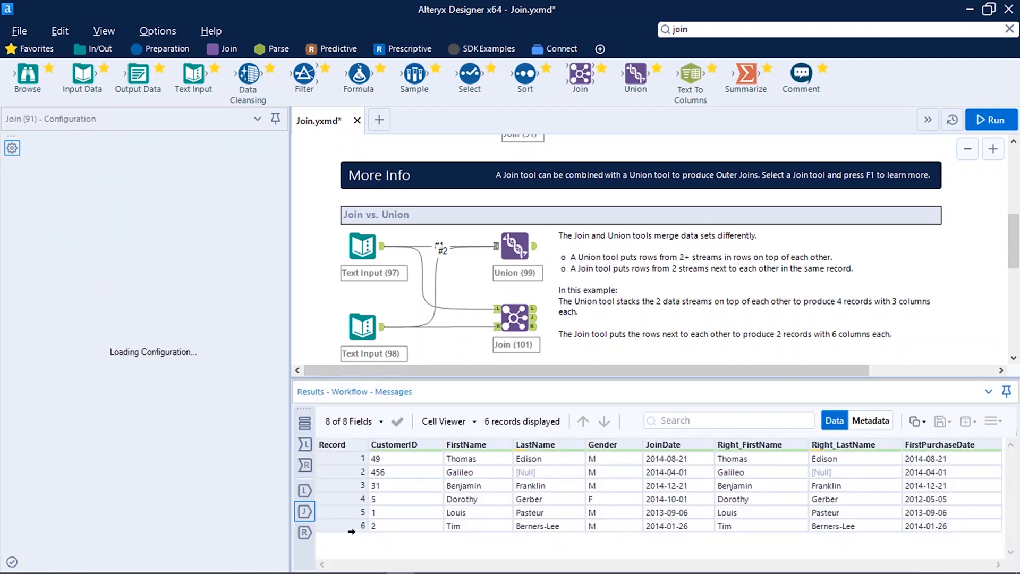
Inspect Join (91)'s joined output, then the records arriving on its right input.
click(522, 251)
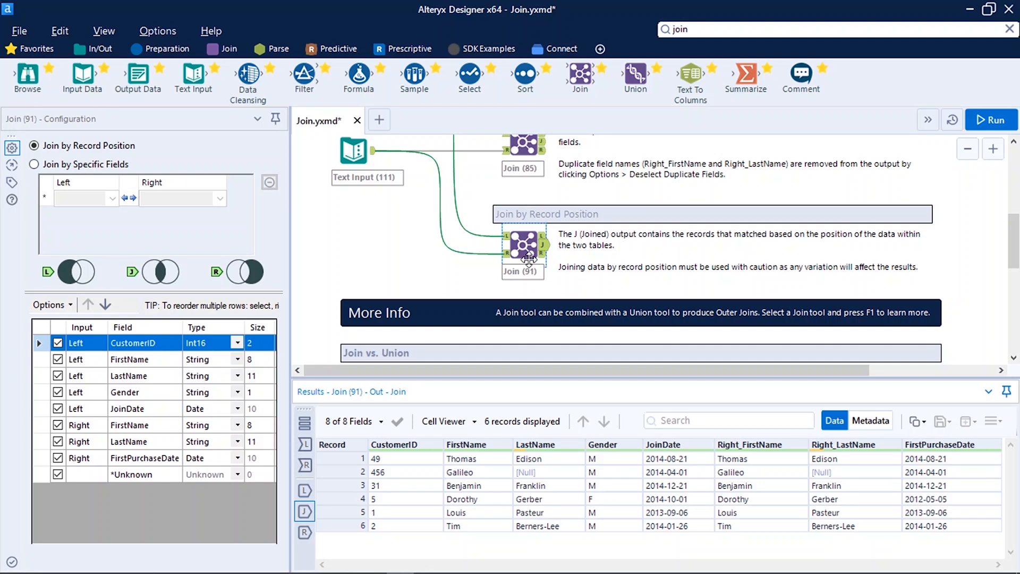
click(305, 444)
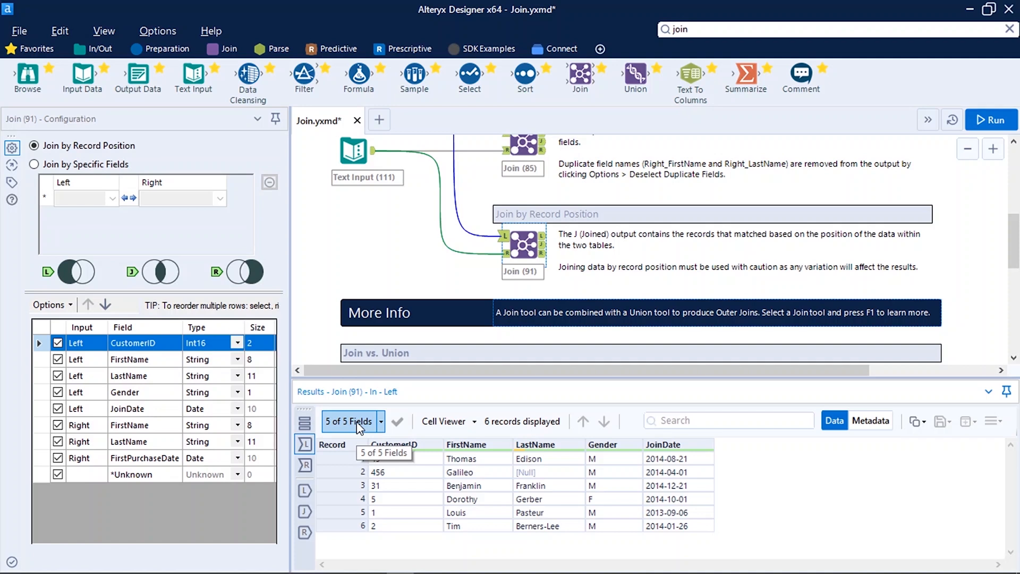
mouse_move(304, 467)
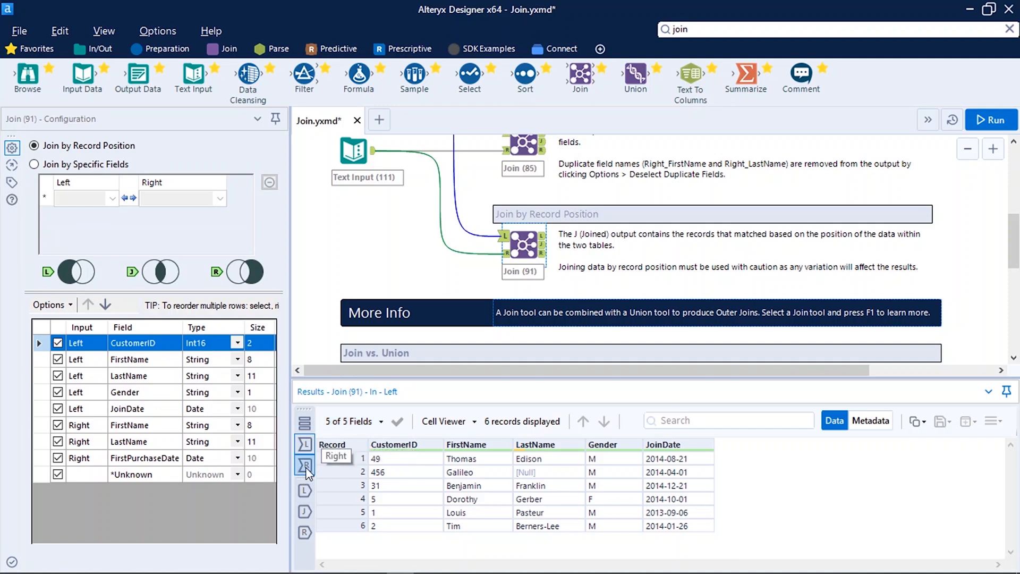
click(304, 464)
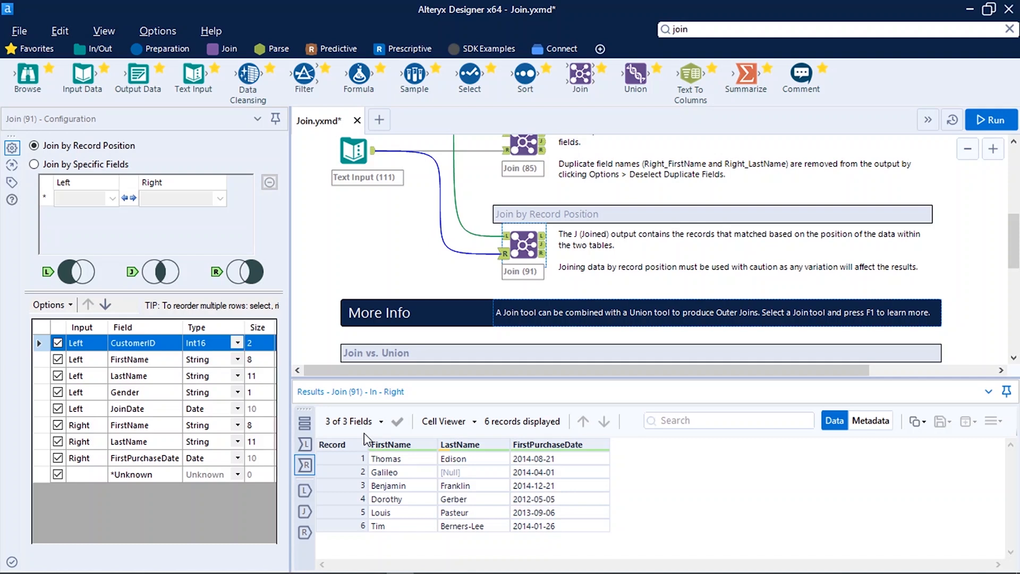
mouse_move(543, 429)
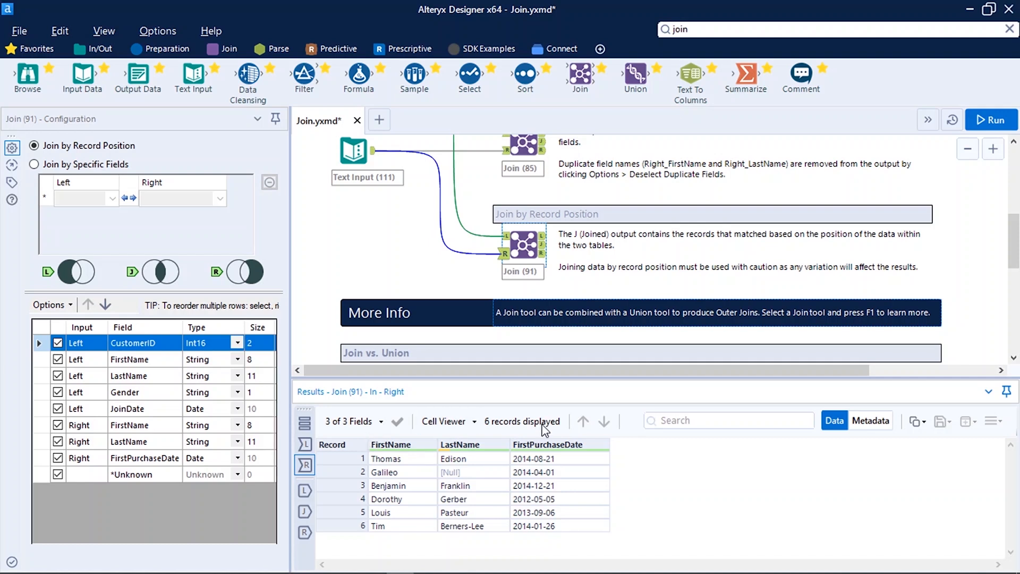
mouse_move(304, 490)
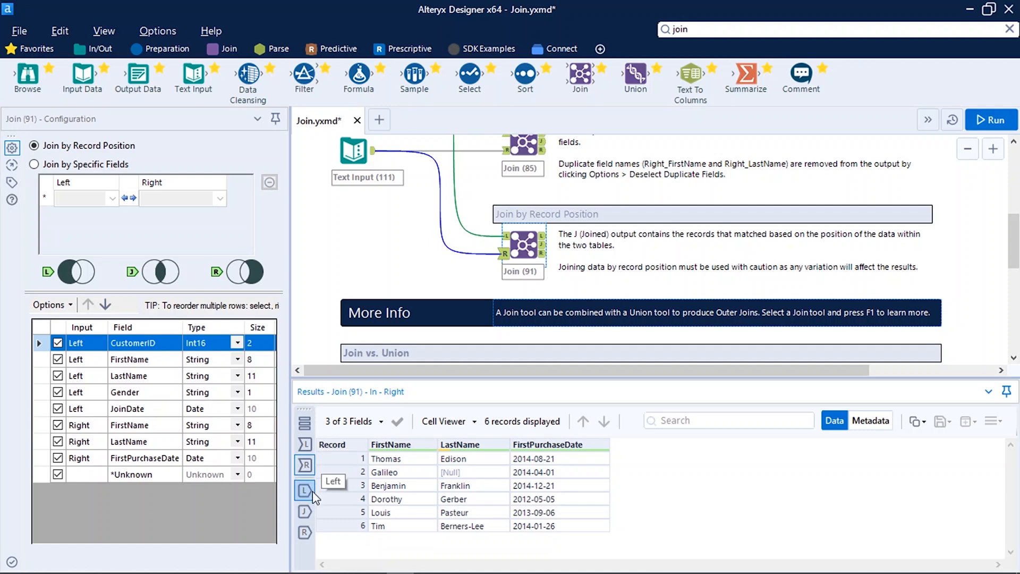
mouse_move(304, 511)
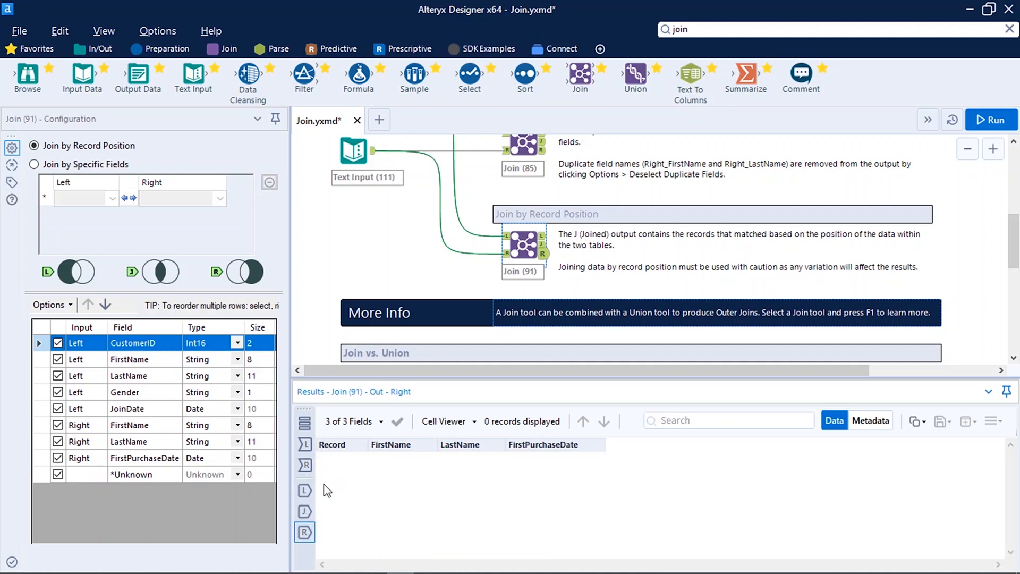
mouse_move(544, 269)
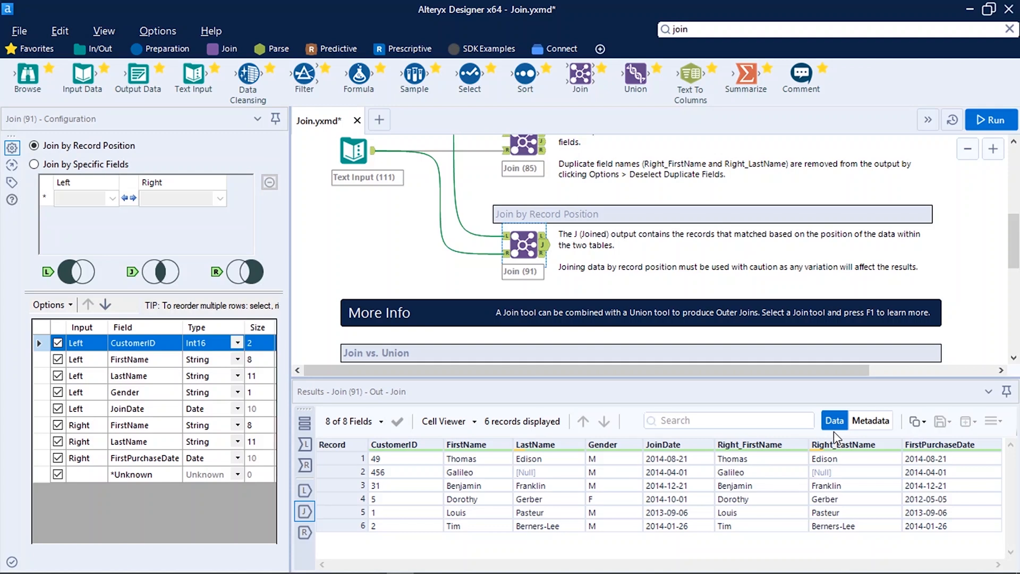
mouse_move(834, 421)
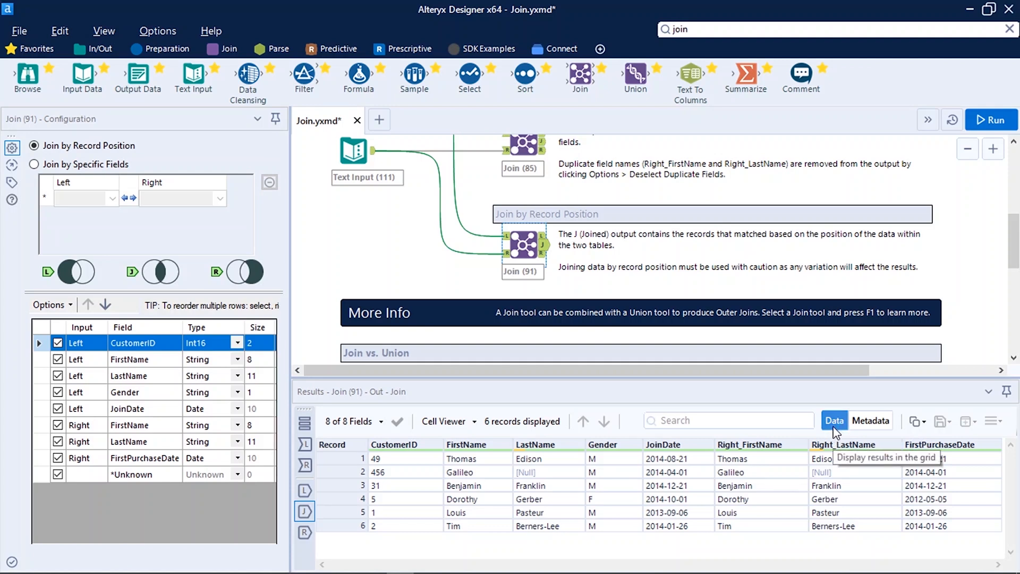
mouse_move(812, 441)
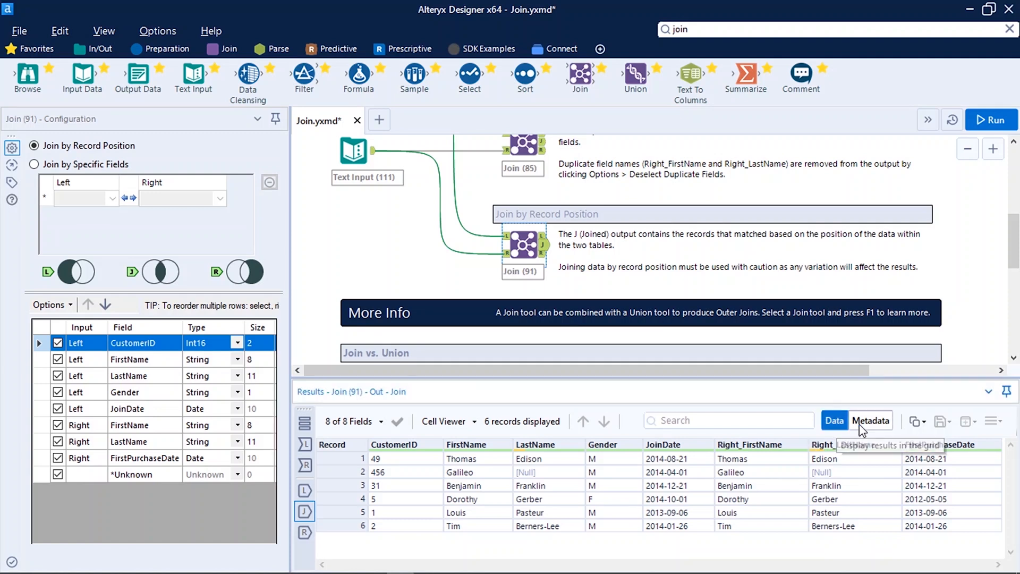
Switch the Join (91) output in the Results window to the Metadata view.
click(871, 420)
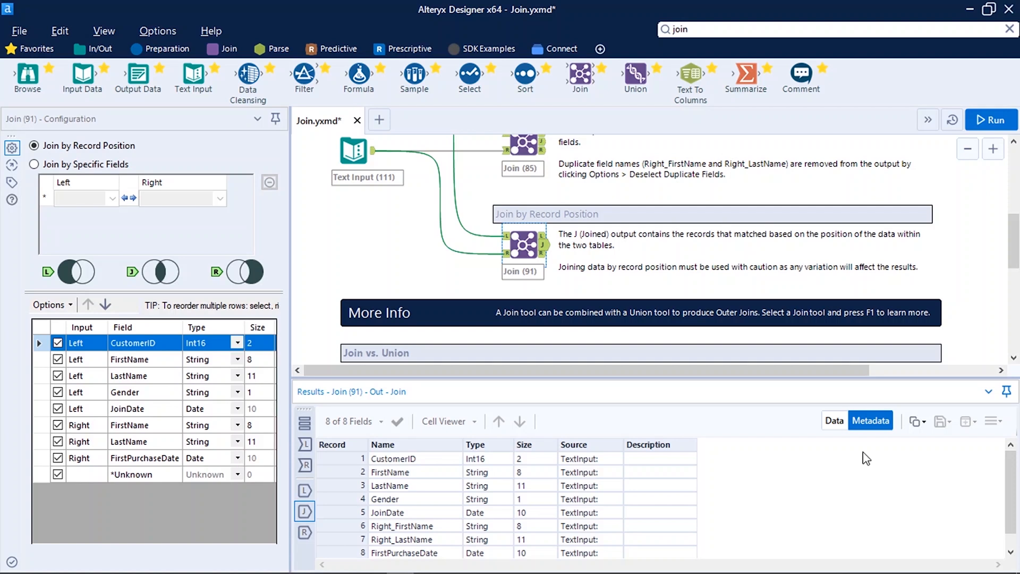
mouse_move(376, 472)
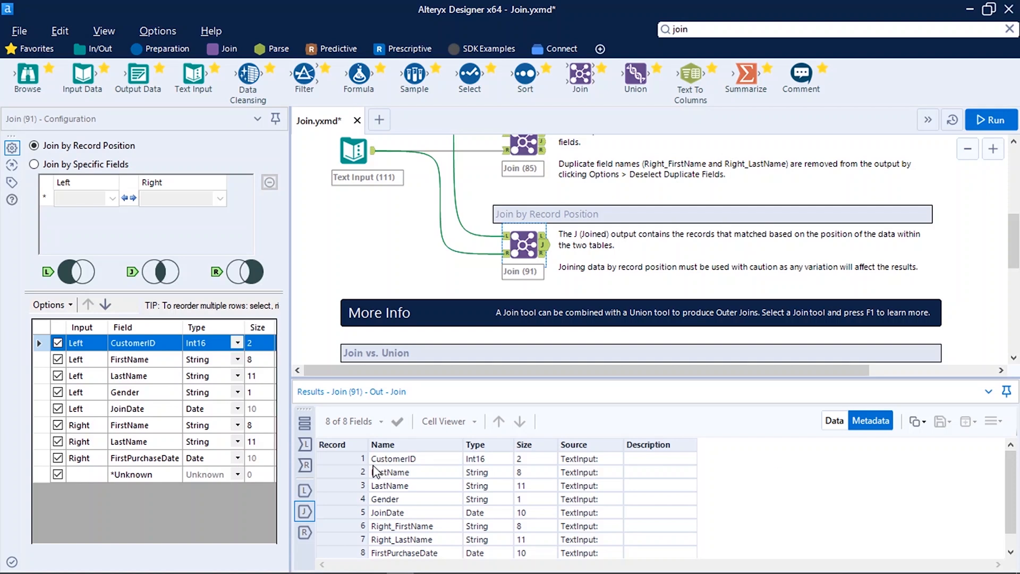
mouse_move(419, 554)
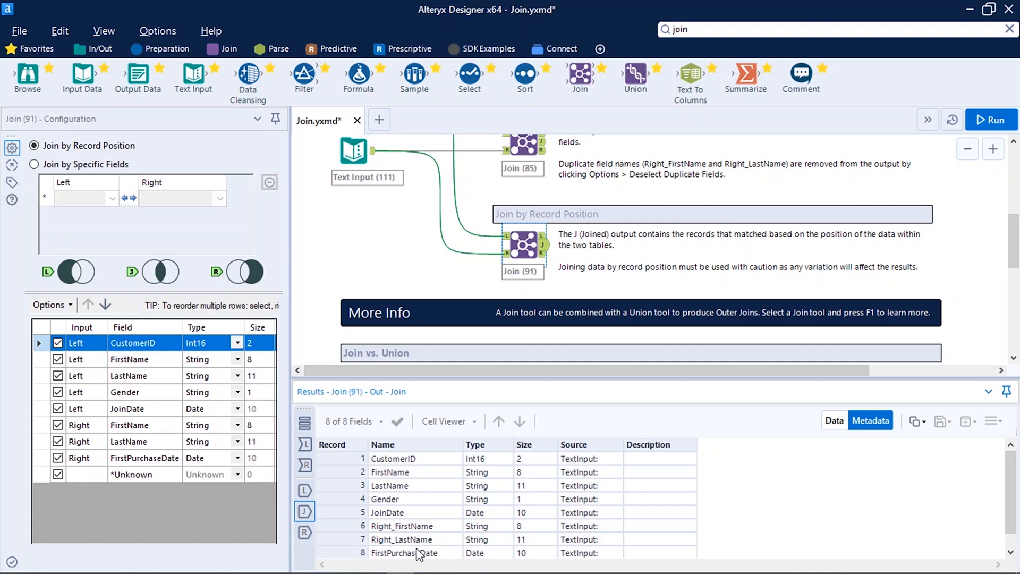
mouse_move(492, 551)
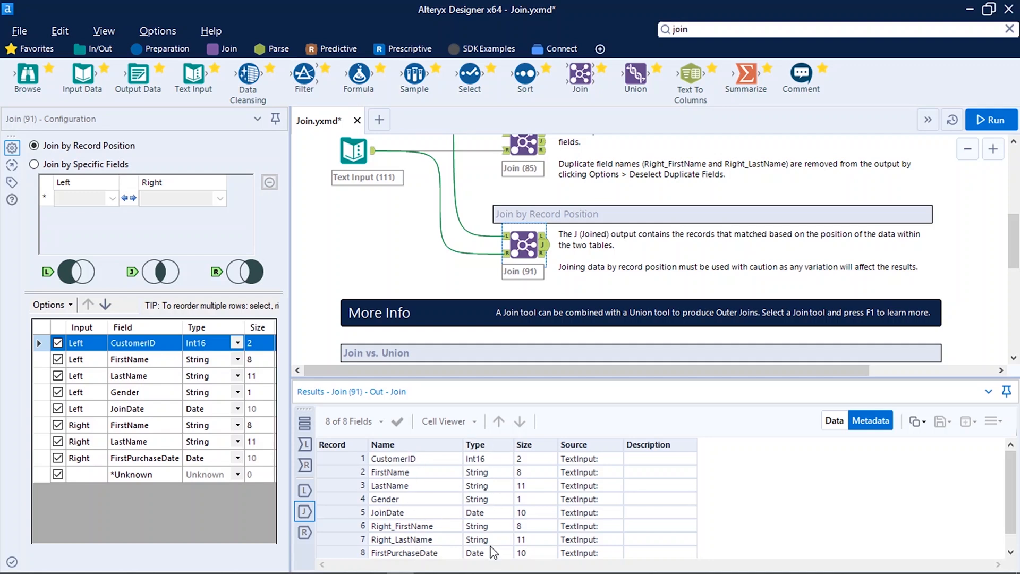
mouse_move(569, 507)
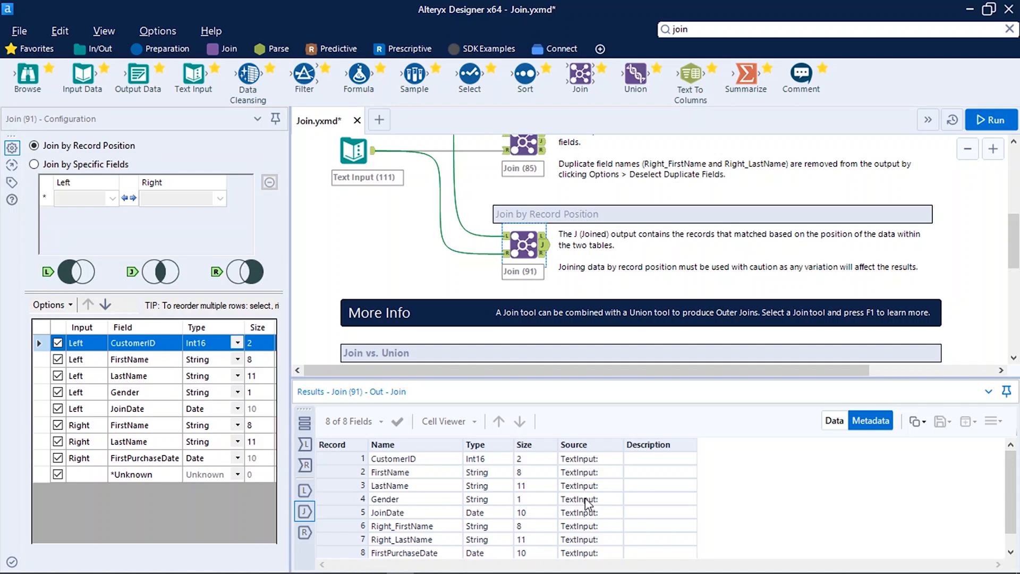
mouse_move(659, 531)
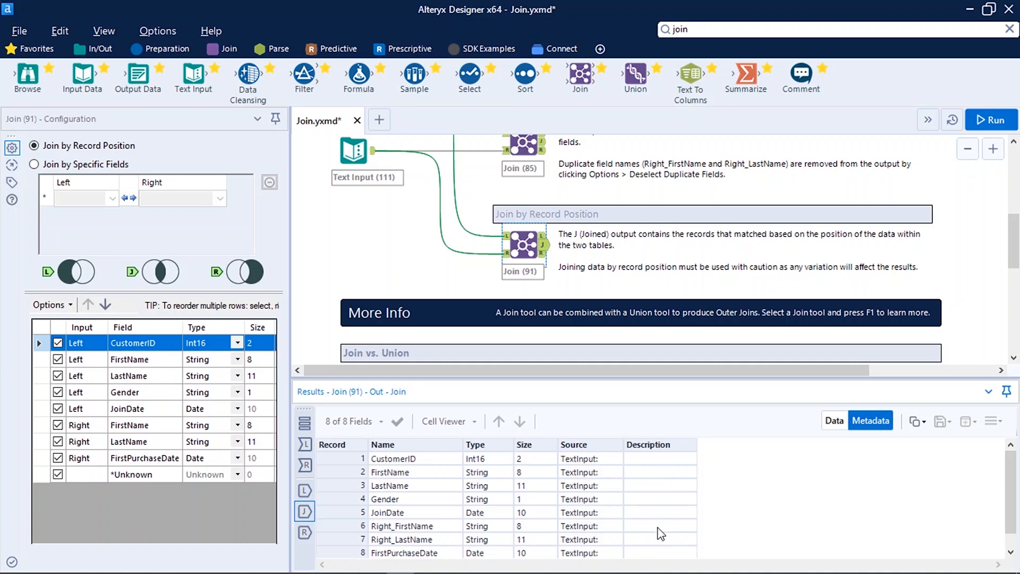
mouse_move(920, 485)
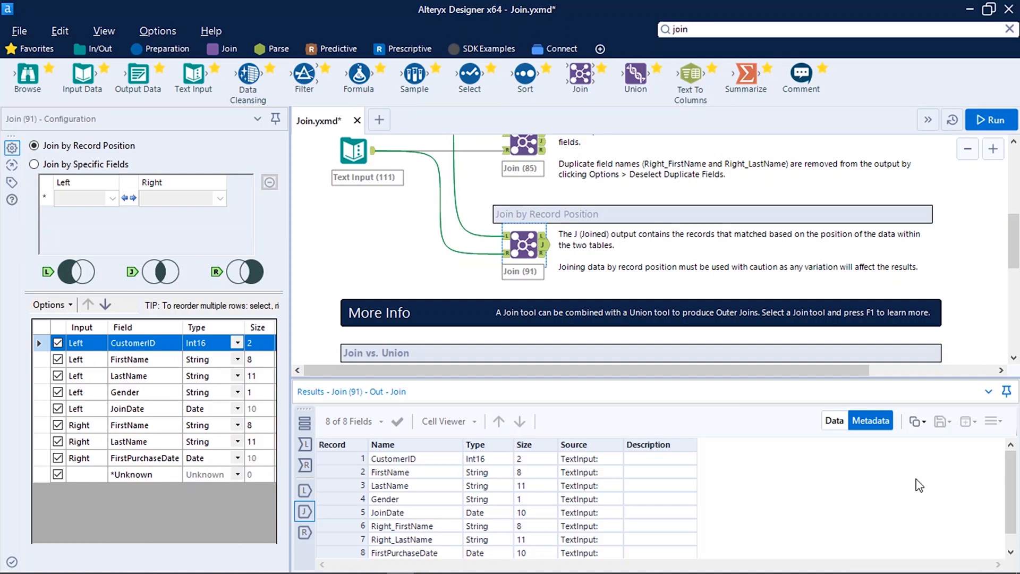
mouse_move(479, 196)
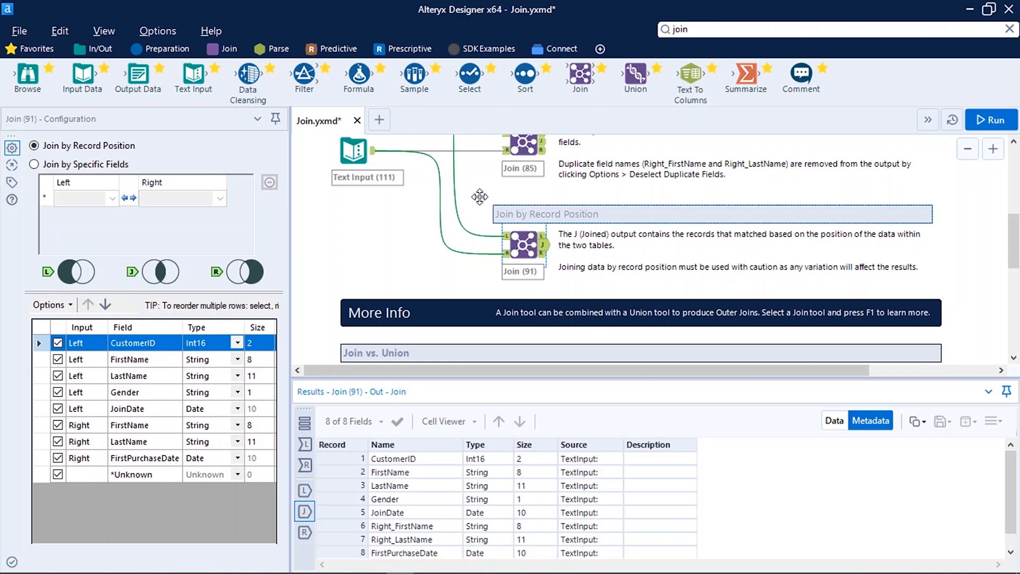
Browse the Help menu's sample workflows, then return to the workflow settings and run messages.
click(211, 31)
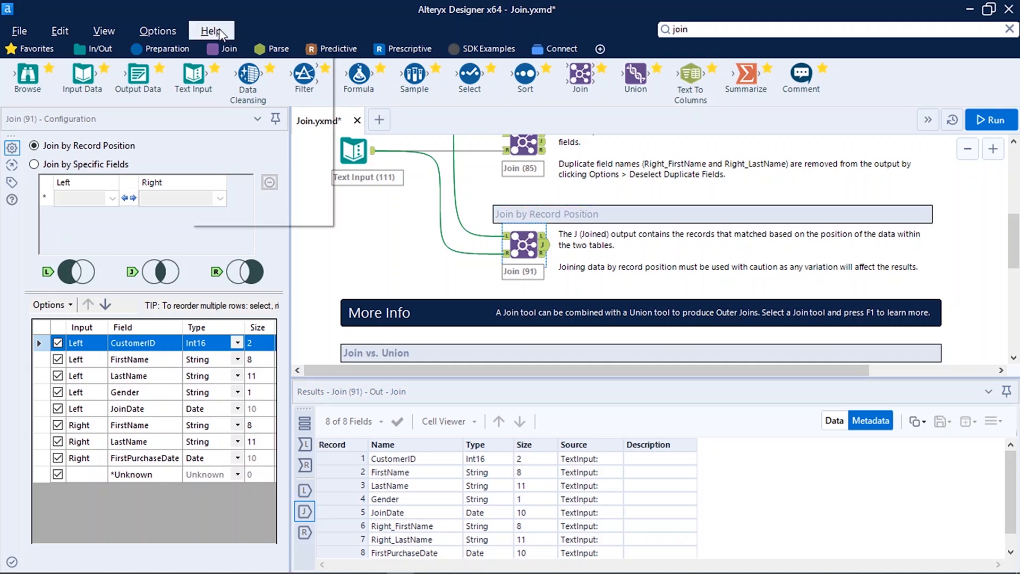
click(210, 31)
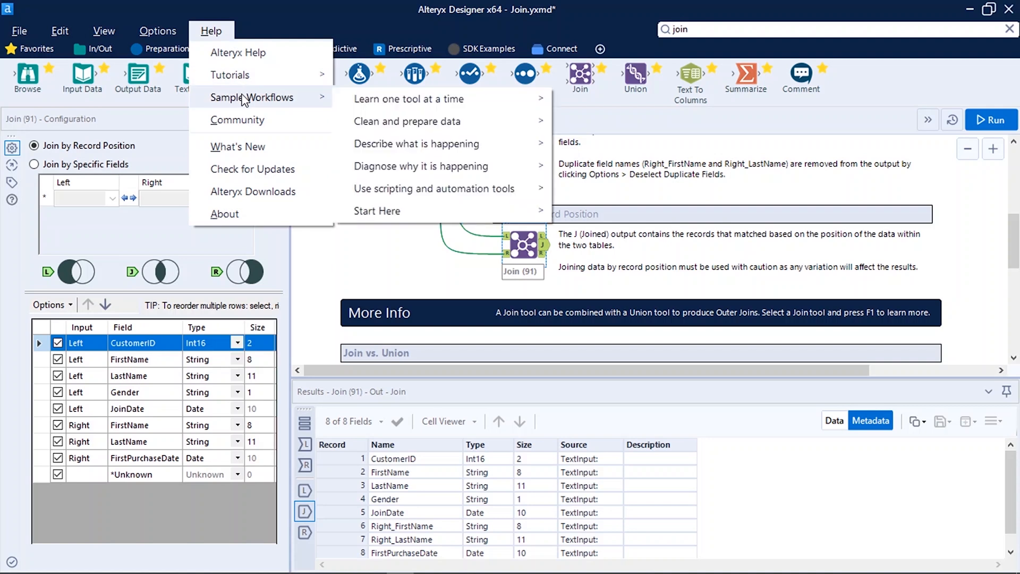
mouse_move(315, 97)
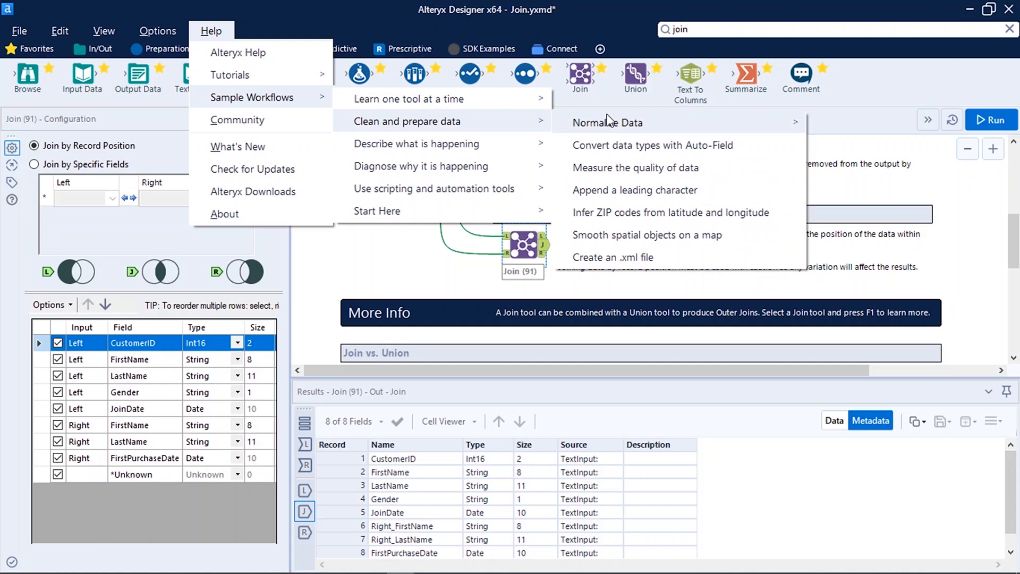
mouse_move(623, 145)
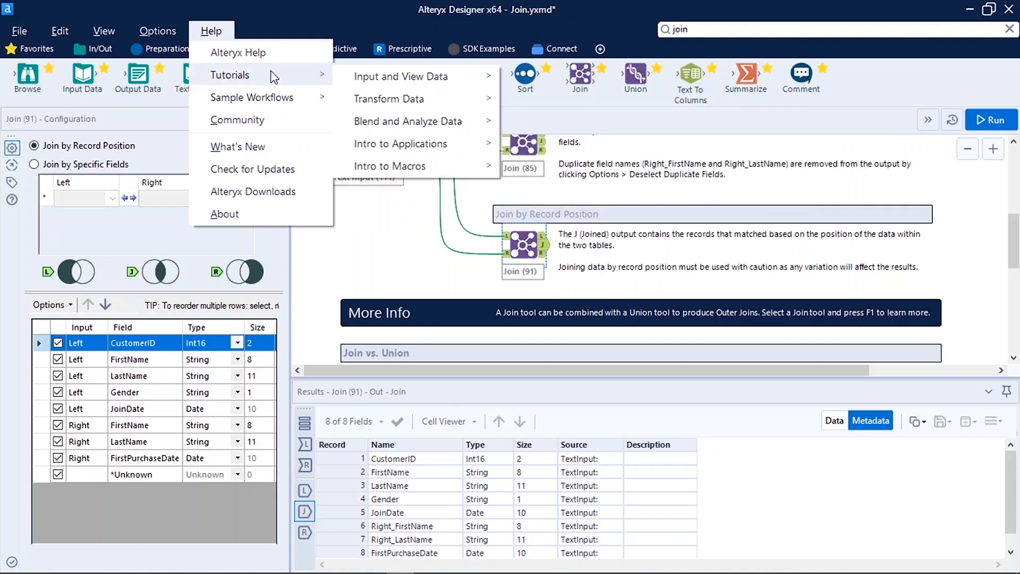
mouse_move(281, 76)
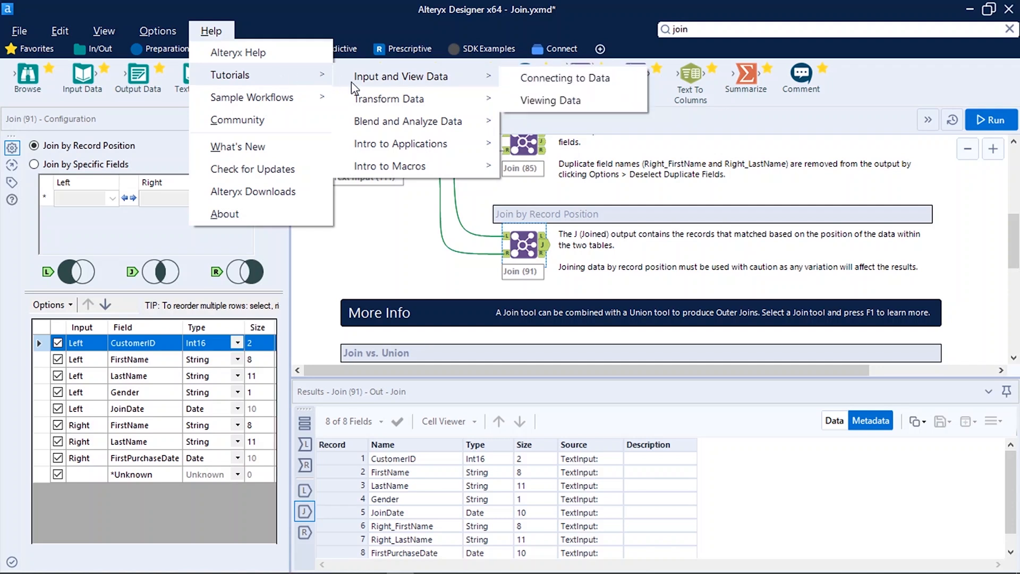
mouse_move(255, 78)
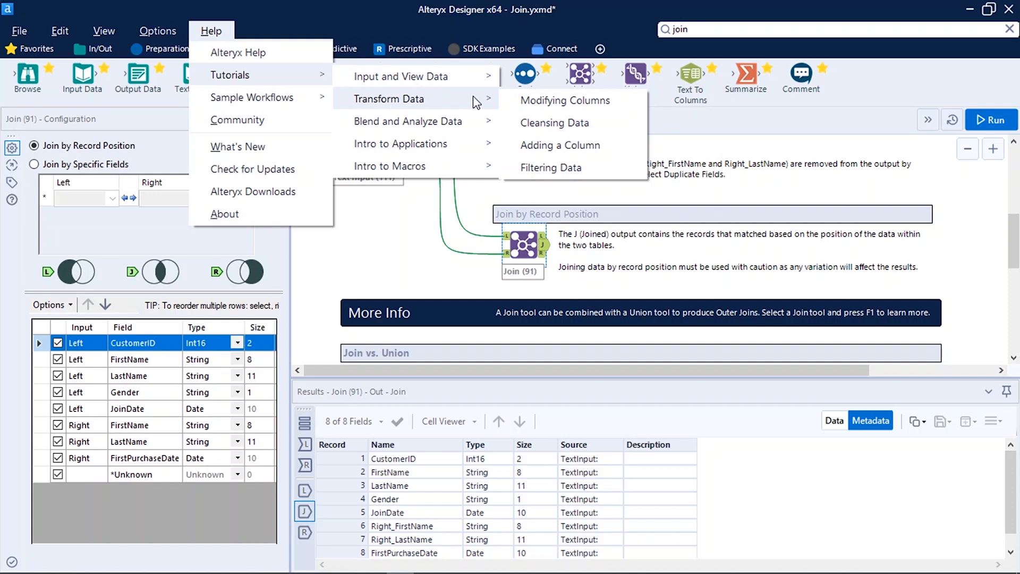
mouse_move(516, 102)
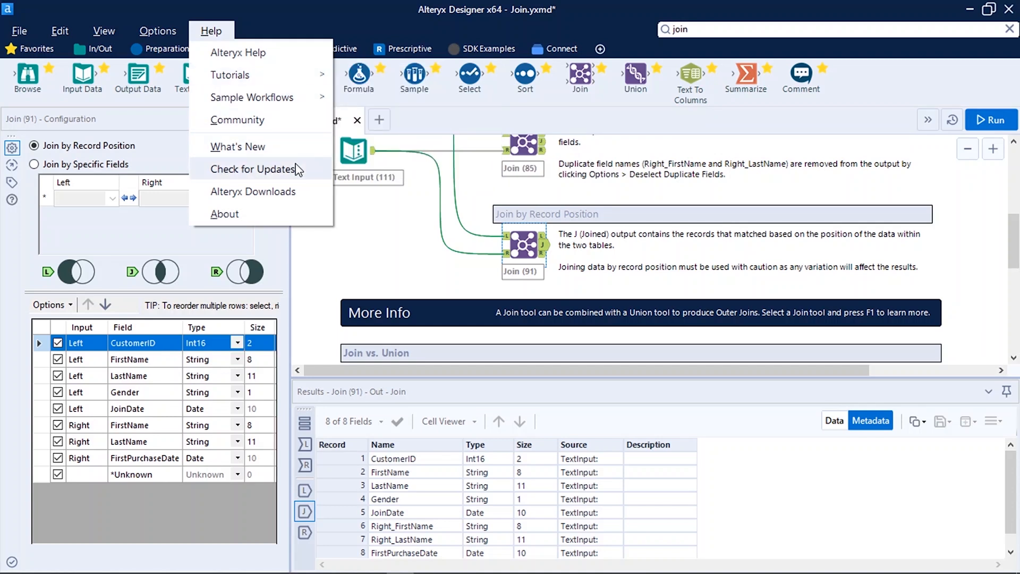
mouse_move(254, 191)
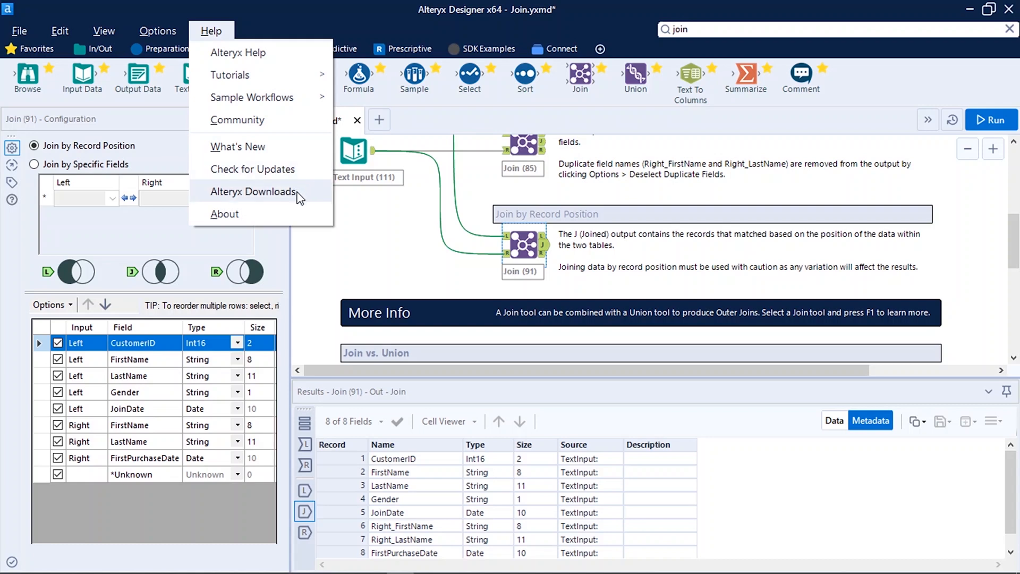
click(390, 235)
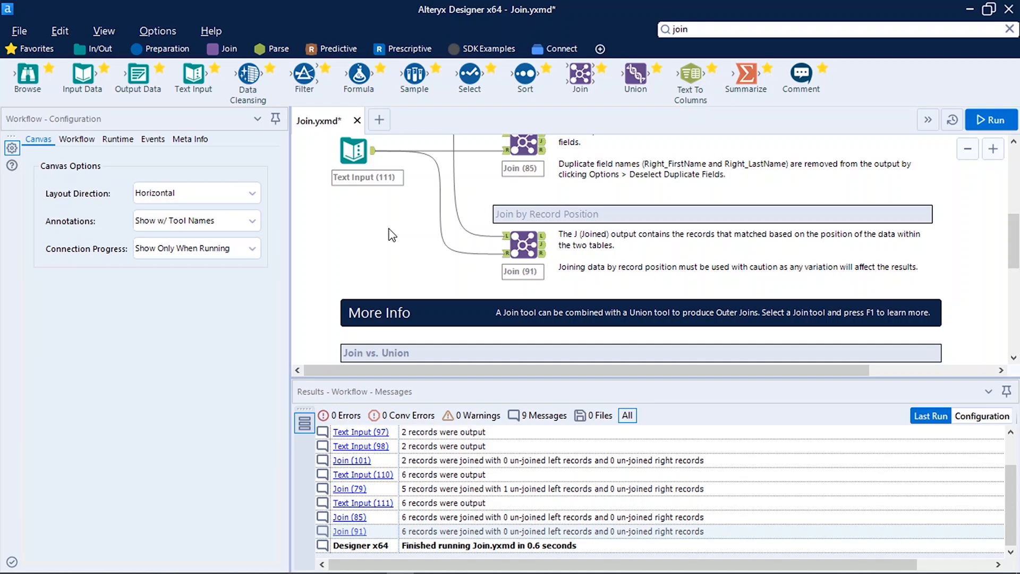